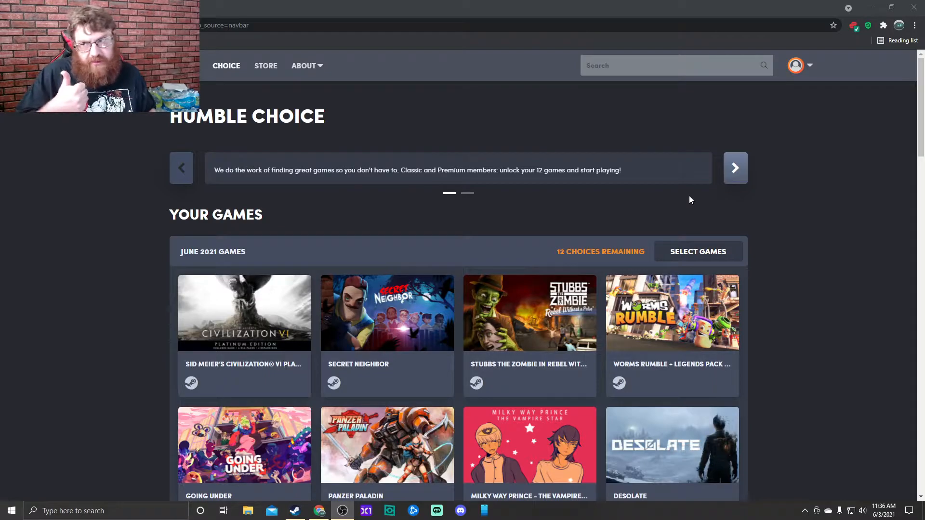
mouse_move(234, 342)
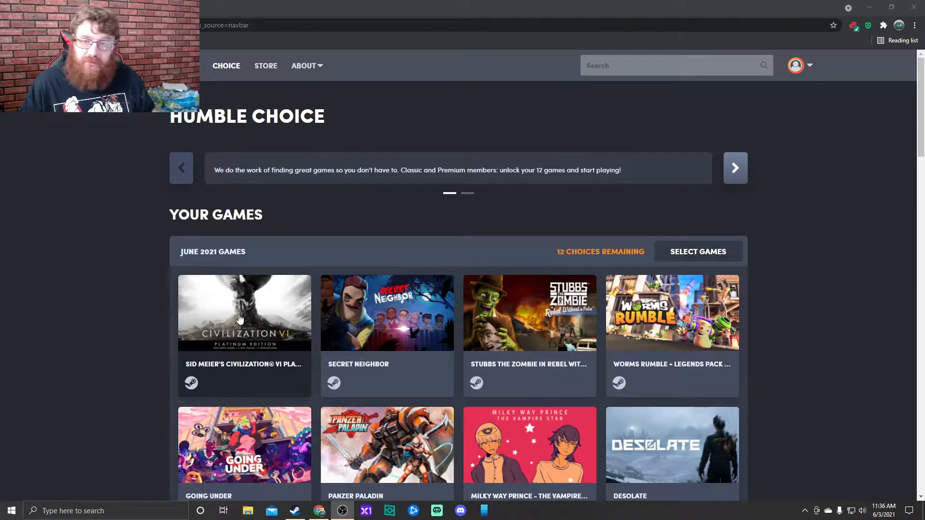
- Review Civilization VI Platinum Edition's details, then advance to Secret Neighbor's details
left_click(243, 312)
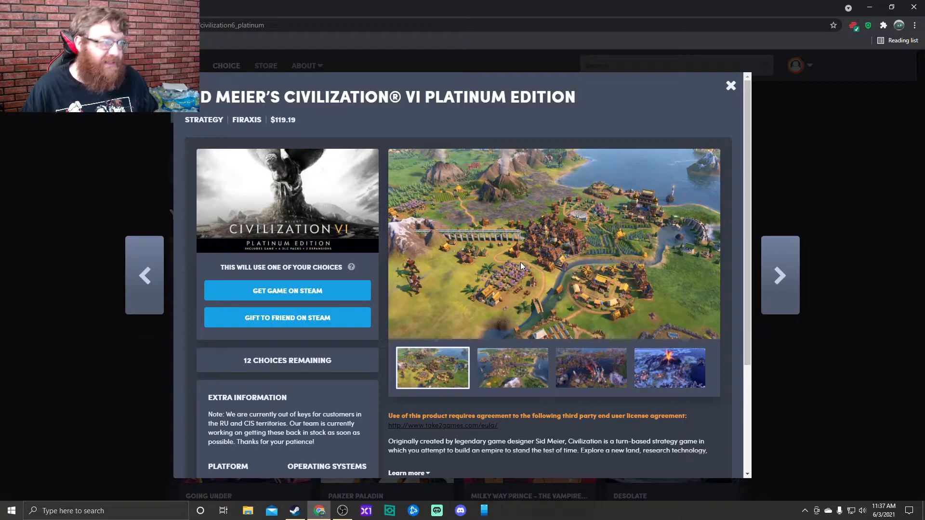
mouse_move(281, 256)
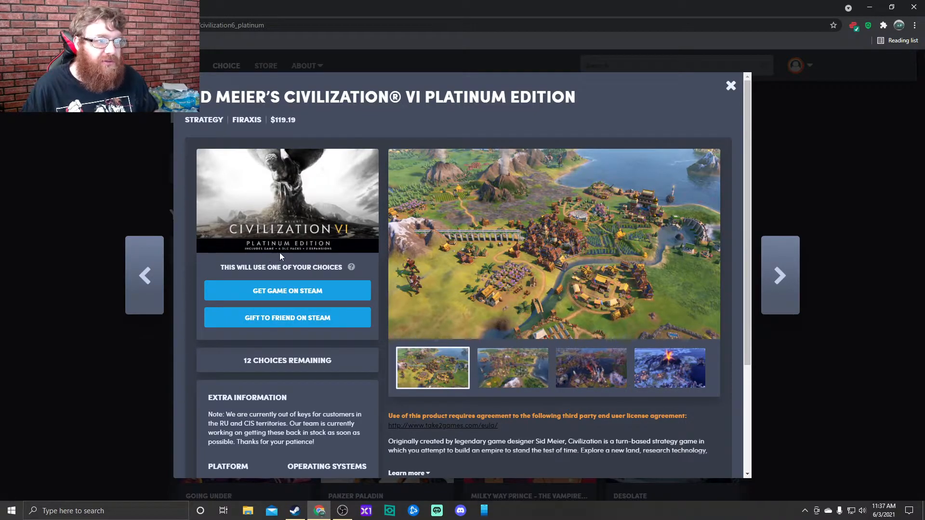
scroll("down", 3)
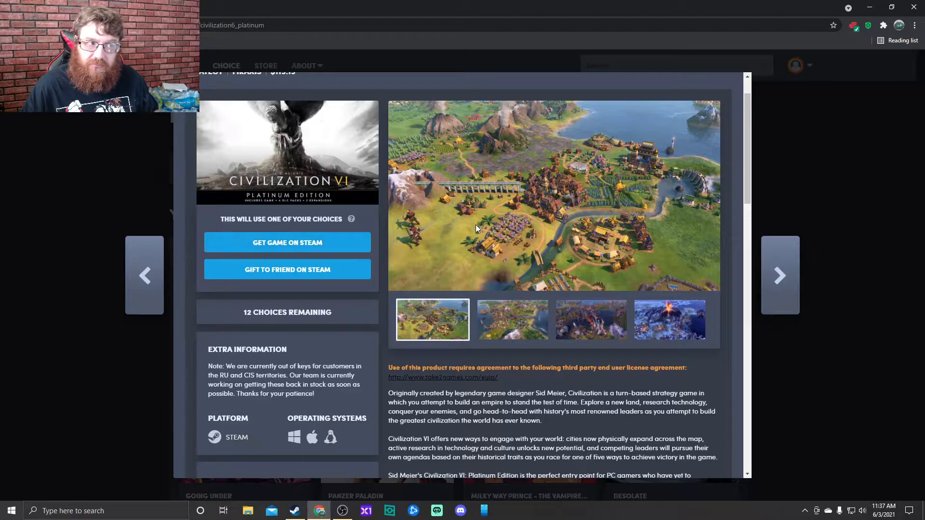
mouse_move(630, 211)
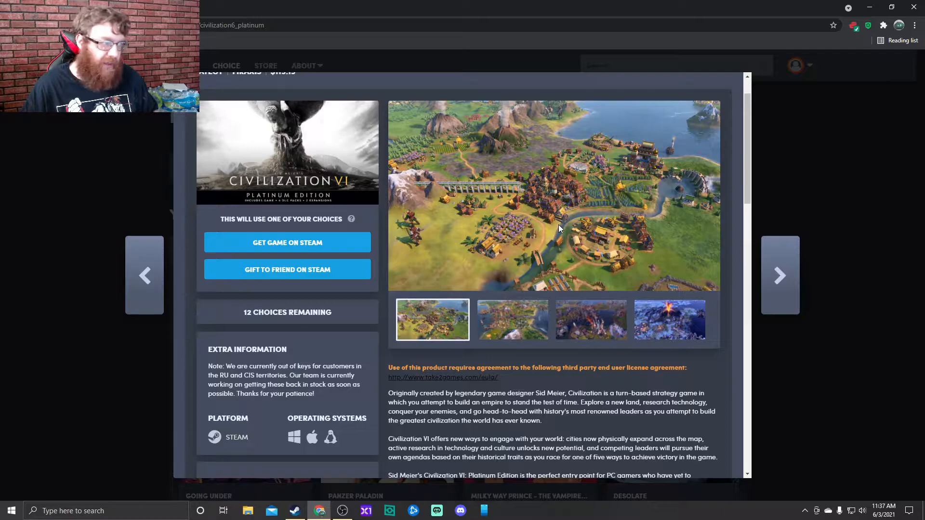
mouse_move(779, 276)
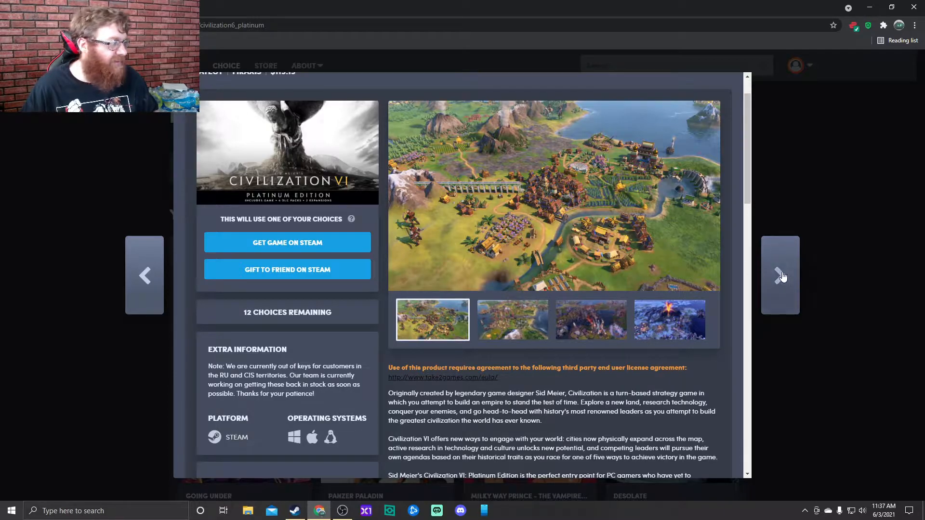
left_click(779, 276)
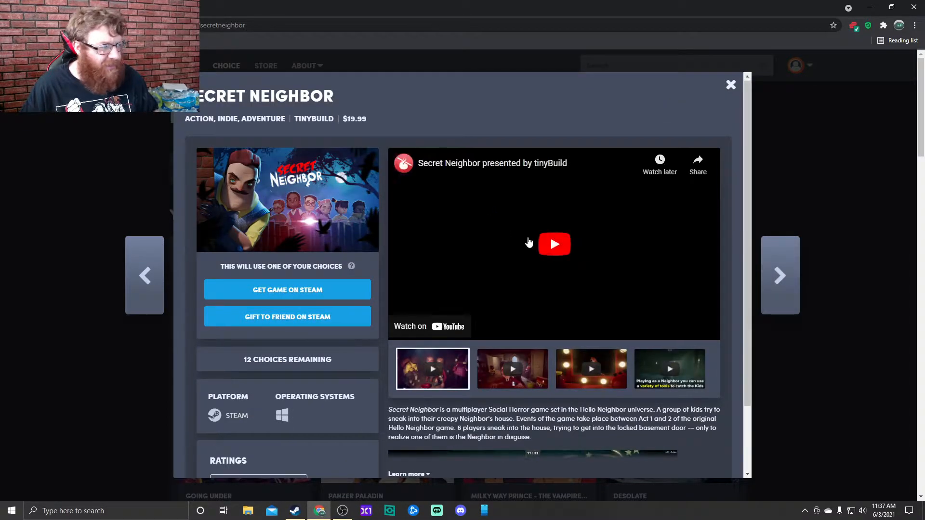
scroll("down", 3)
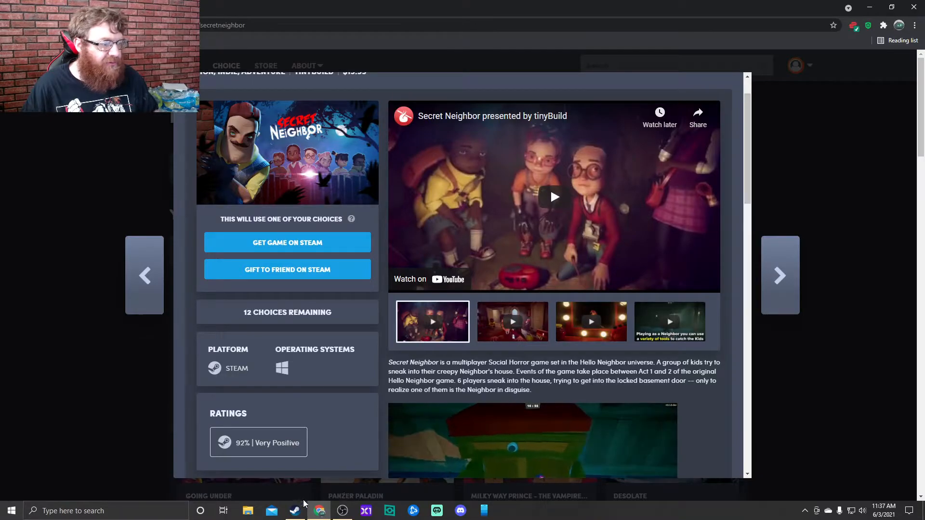
- Switch from Humble Choice to the Steam library home with the recent games shelf
left_click(294, 510)
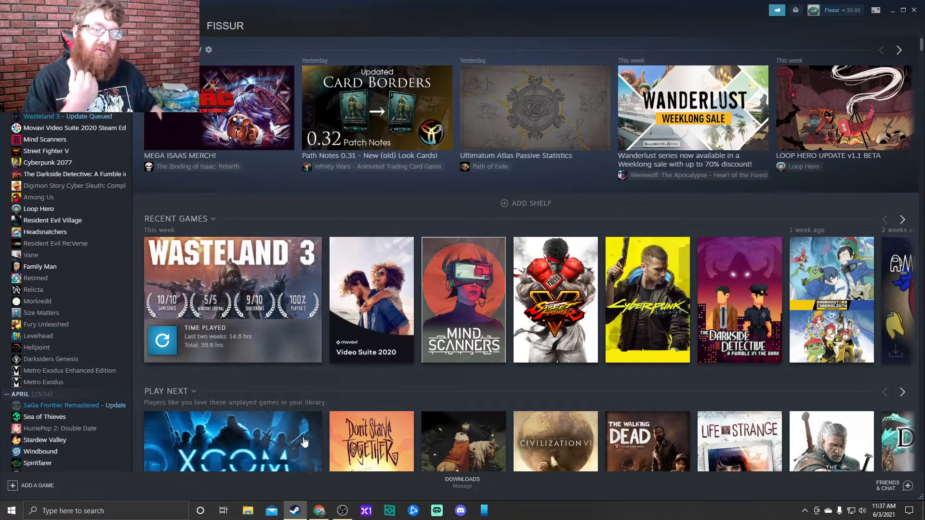
mouse_move(319, 510)
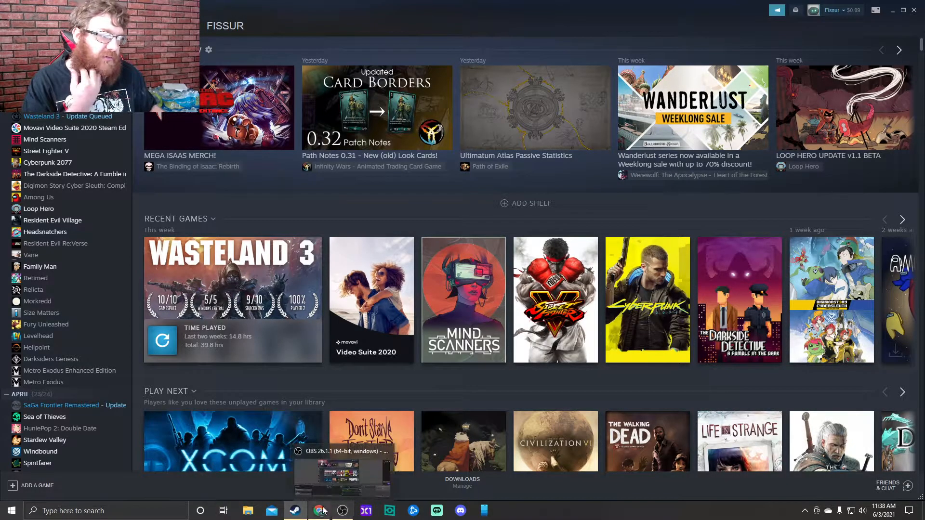
left_click(319, 511)
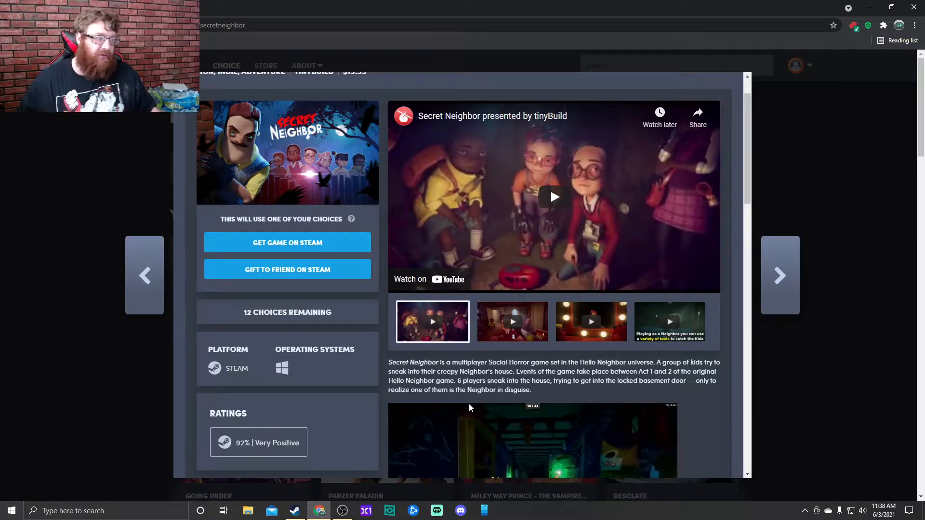
scroll("down", 3)
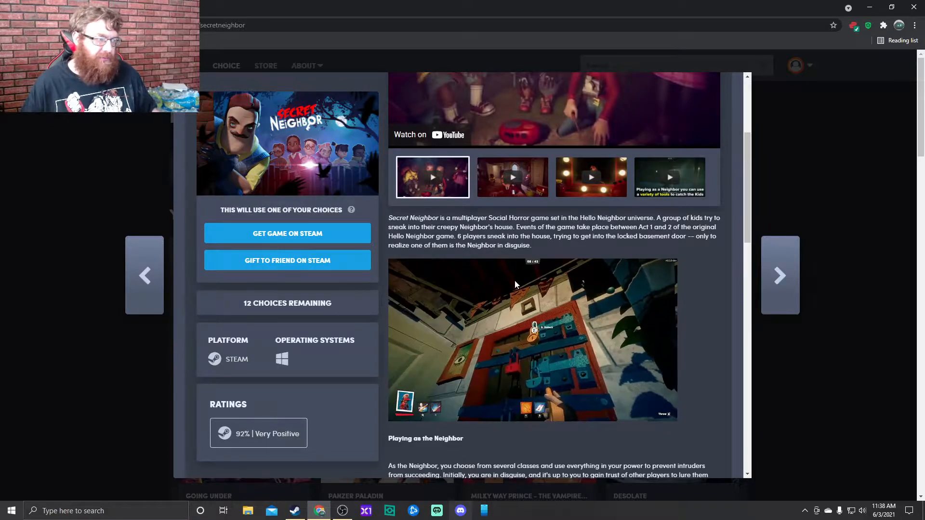
scroll("down", 3)
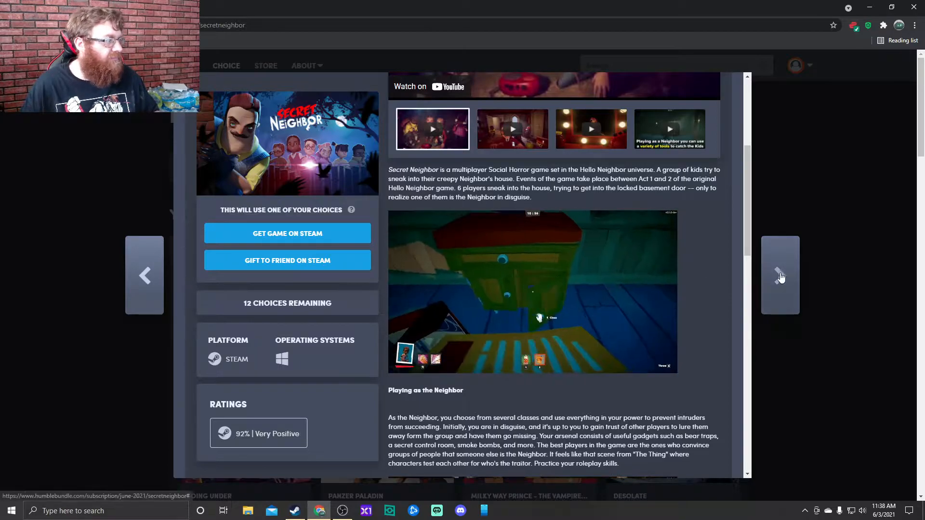
- Bring up Stubbs the Zombie's details and read down through its feature descriptions and screenshots
left_click(779, 275)
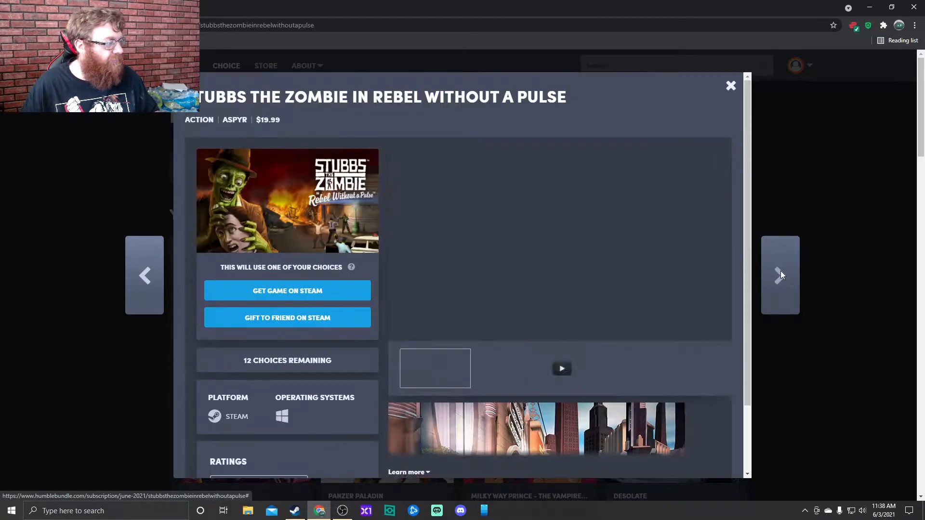
left_click(561, 369)
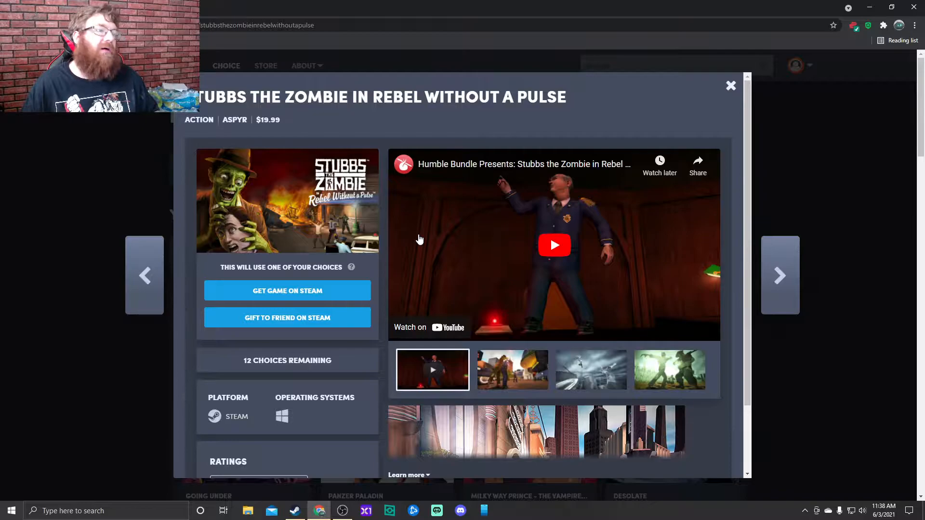
scroll("down", 3)
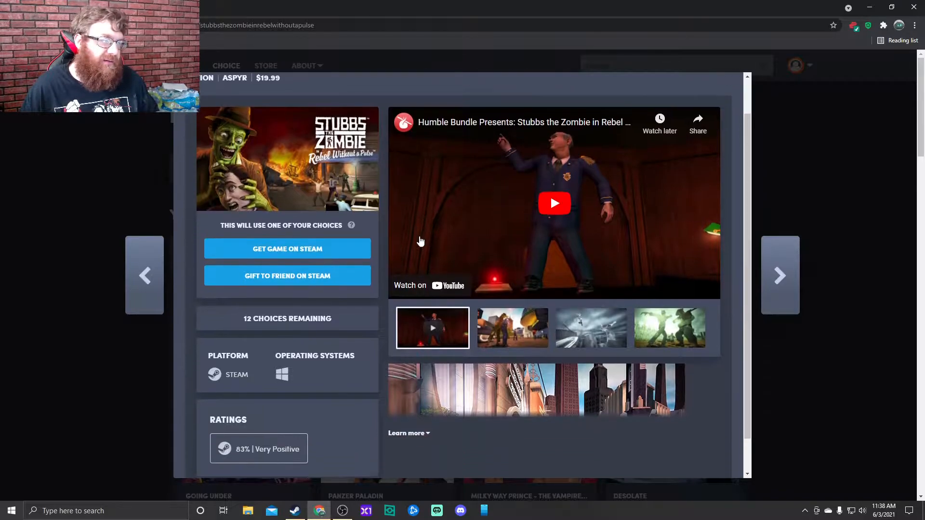
scroll("down", 3)
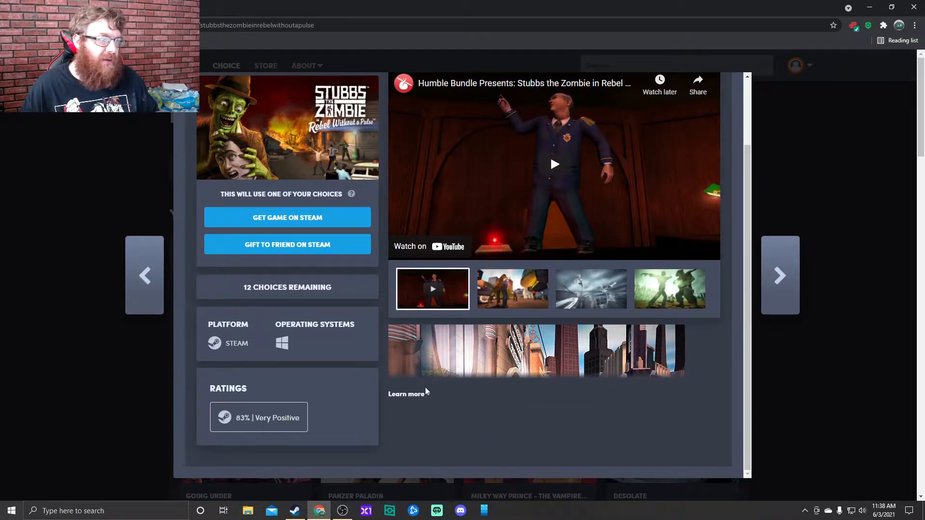
scroll("down", 3)
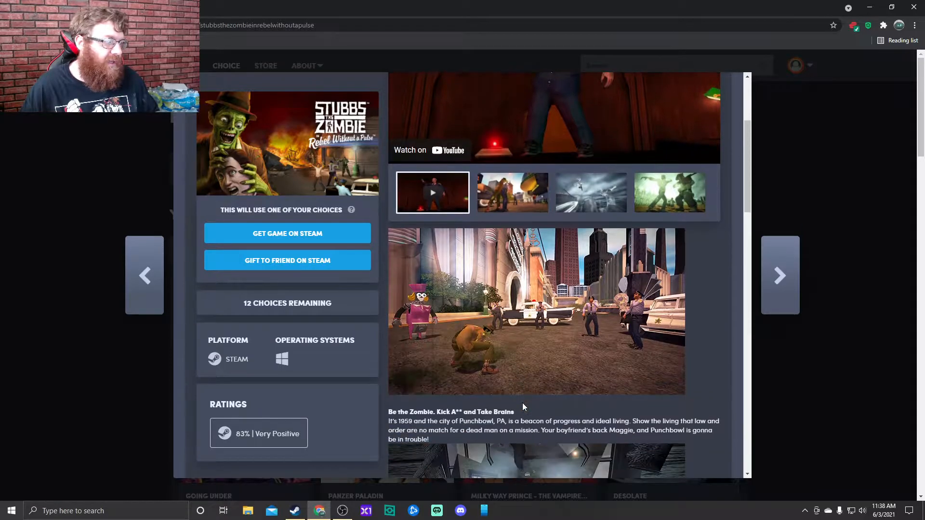
scroll("down", 3)
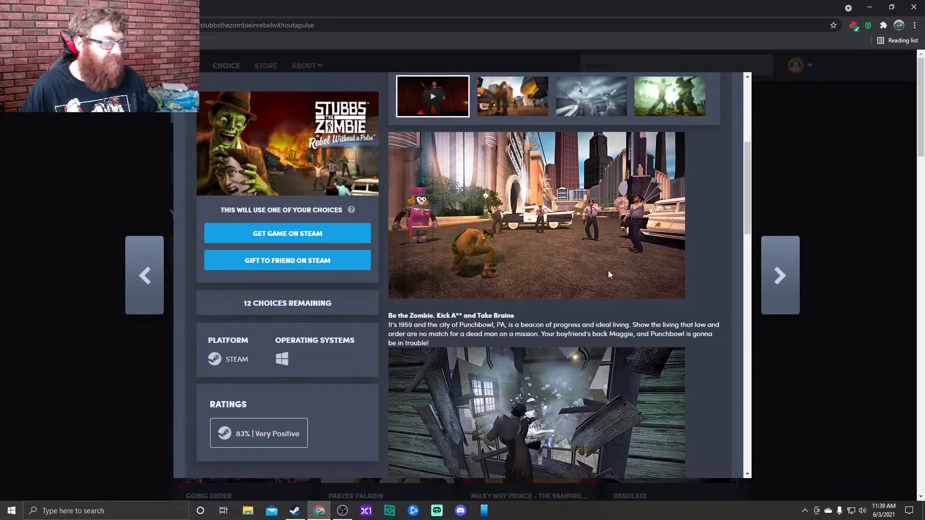
scroll("down", 3)
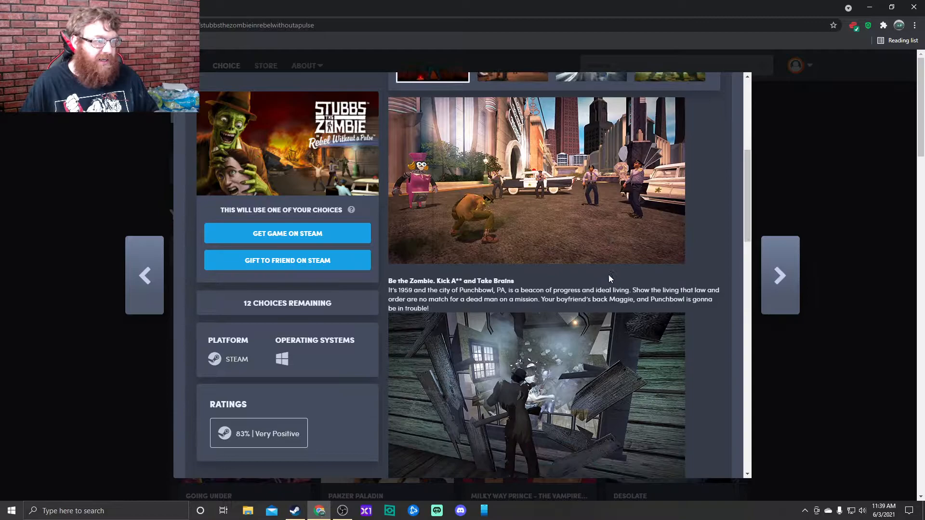
scroll("down", 3)
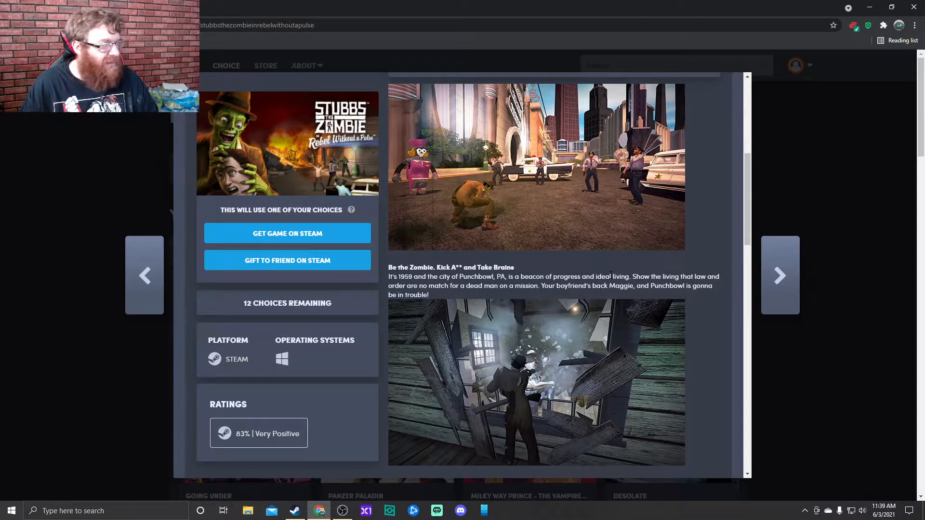
mouse_move(596, 243)
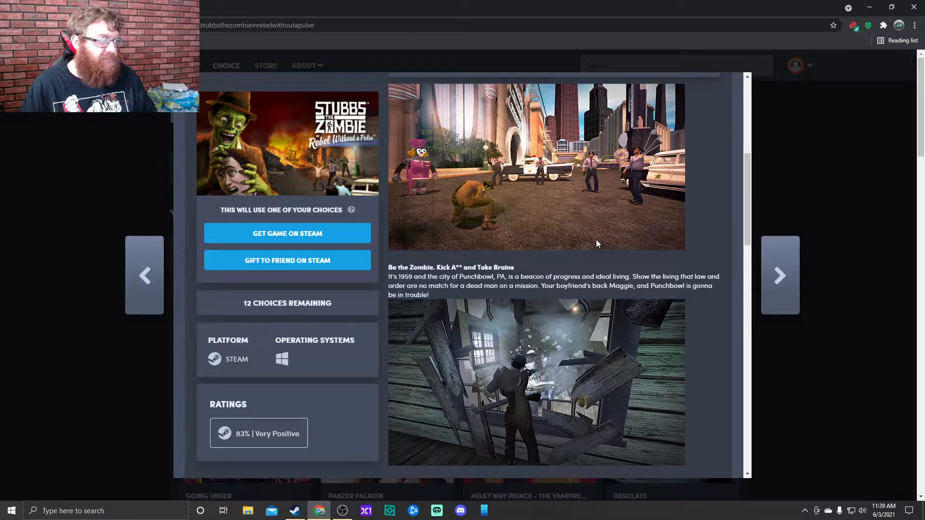
mouse_move(141, 337)
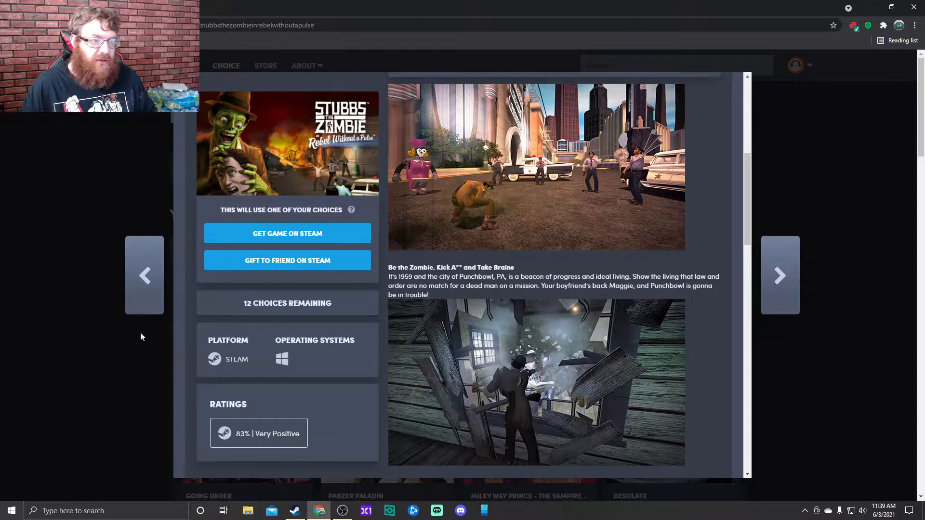
mouse_move(517, 424)
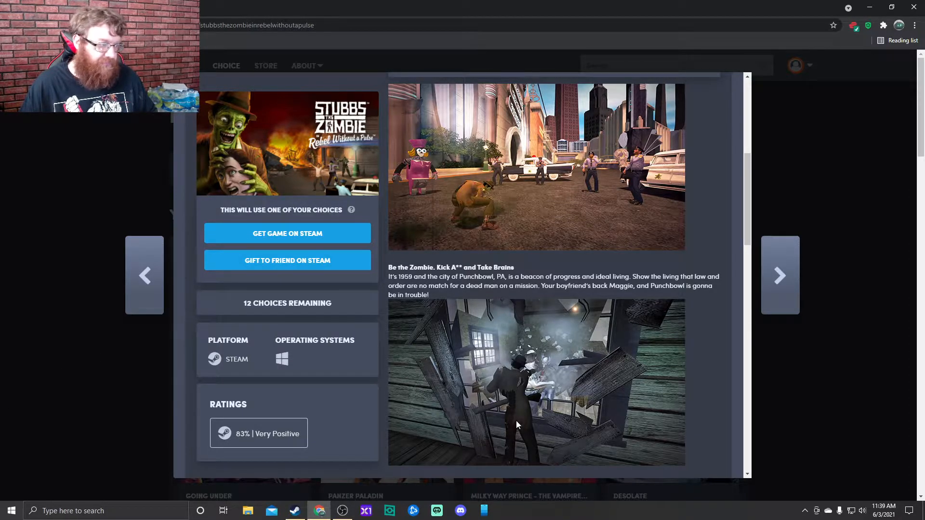
- Continue down Stubbs the Zombie's page to the minimum system requirements
scroll("down", 3)
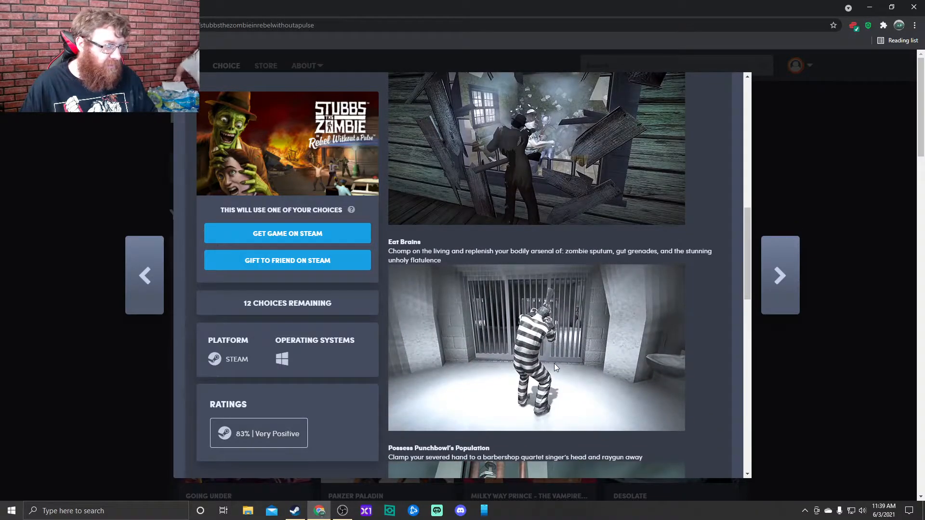
scroll("down", 3)
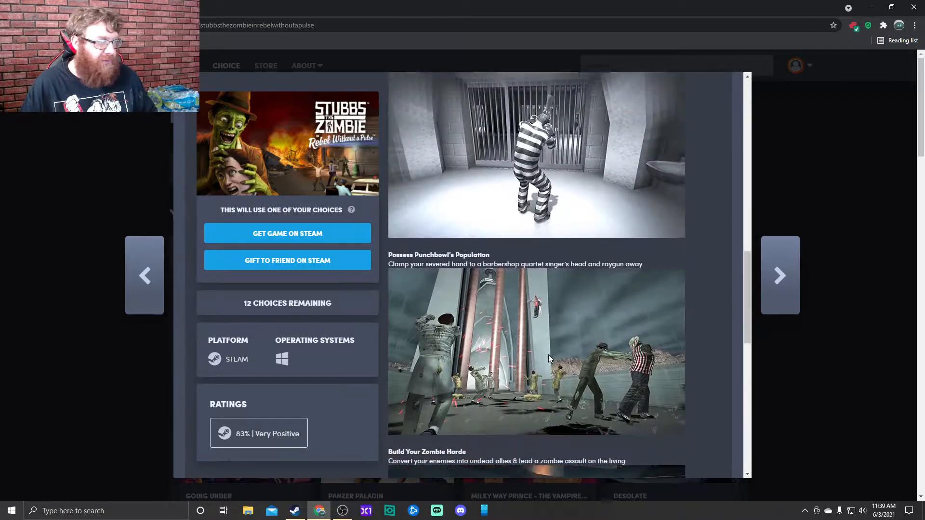
scroll("down", 3)
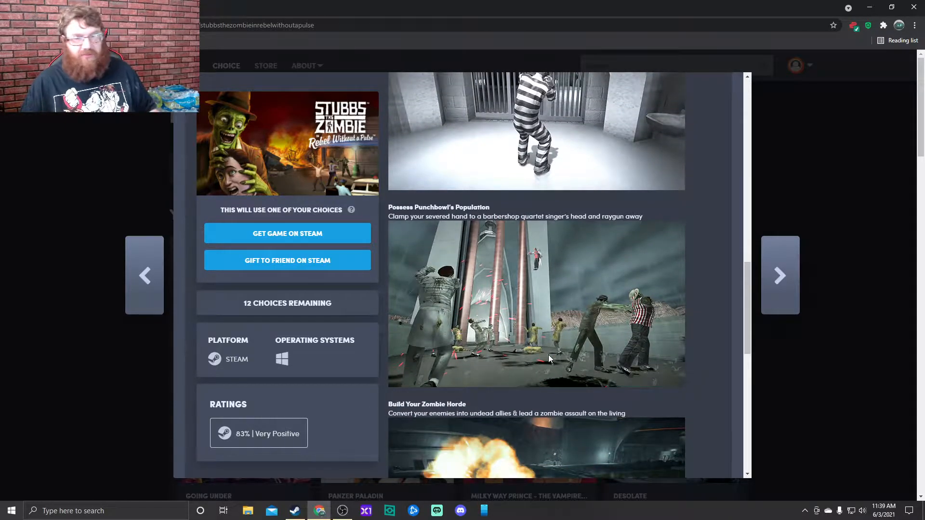
scroll("down", 3)
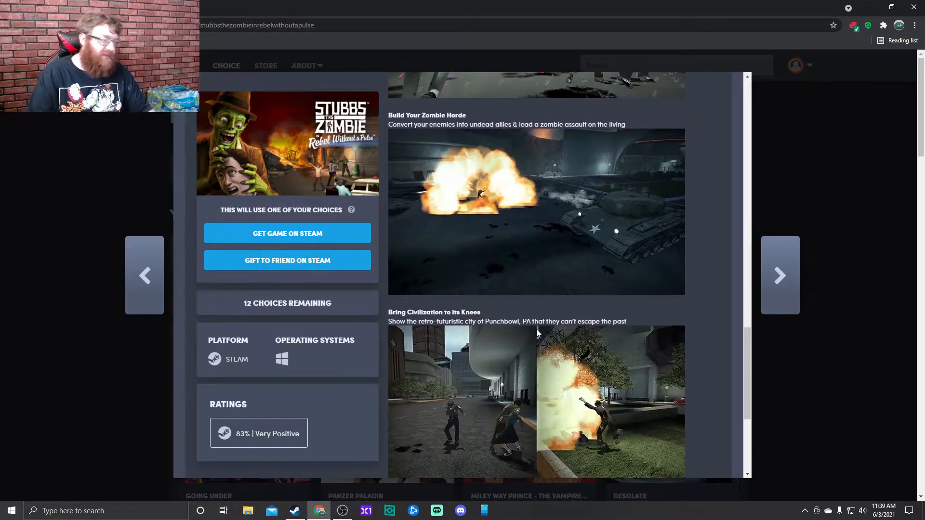
scroll("down", 3)
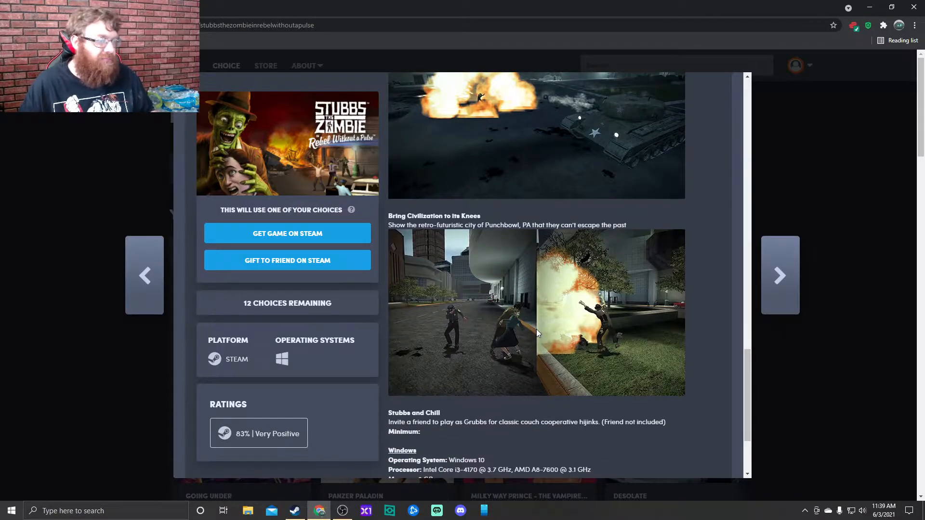
scroll("down", 3)
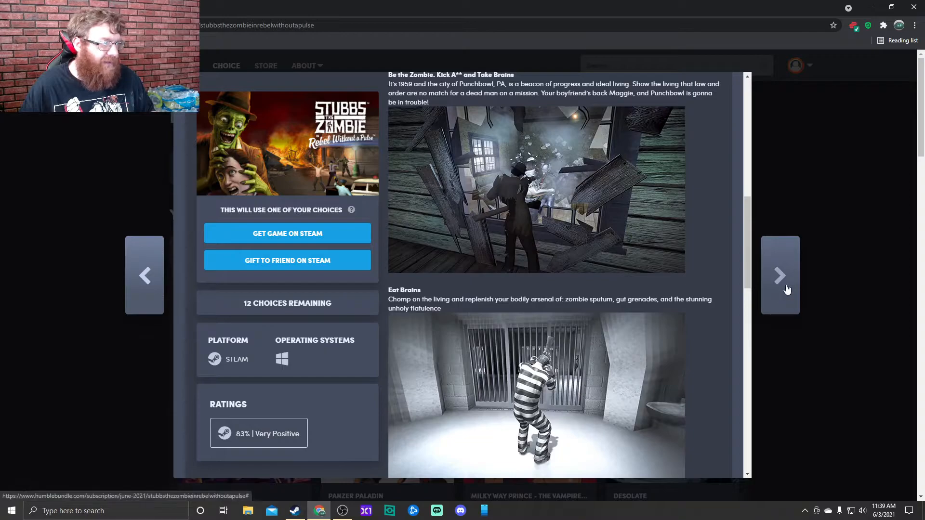
- Read Worms Rumble + Legends Pack DLC's About section and key features, then move on to Going Under
left_click(779, 276)
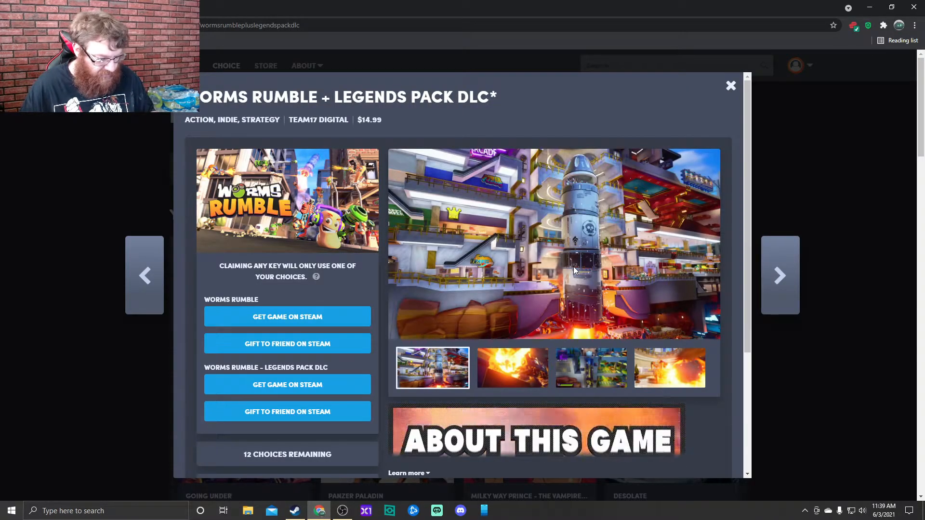
scroll("down", 3)
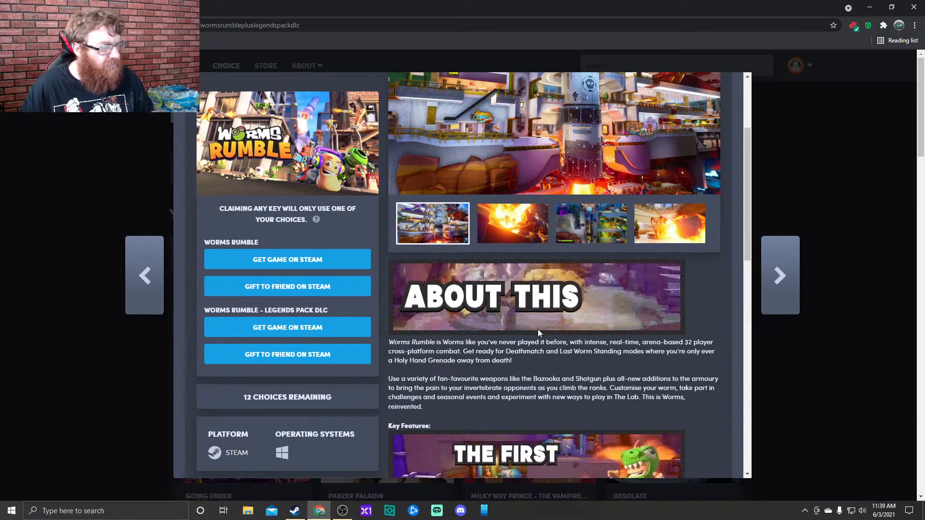
scroll("down", 3)
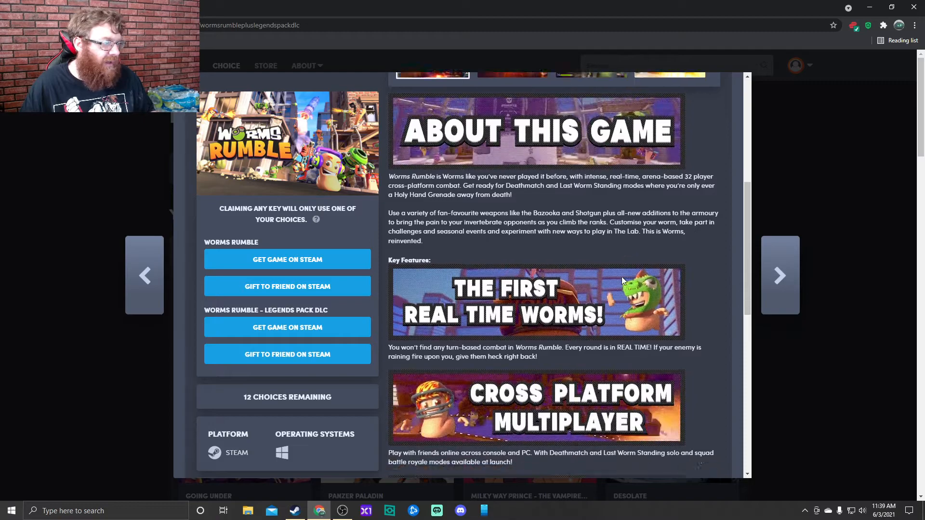
scroll("down", 3)
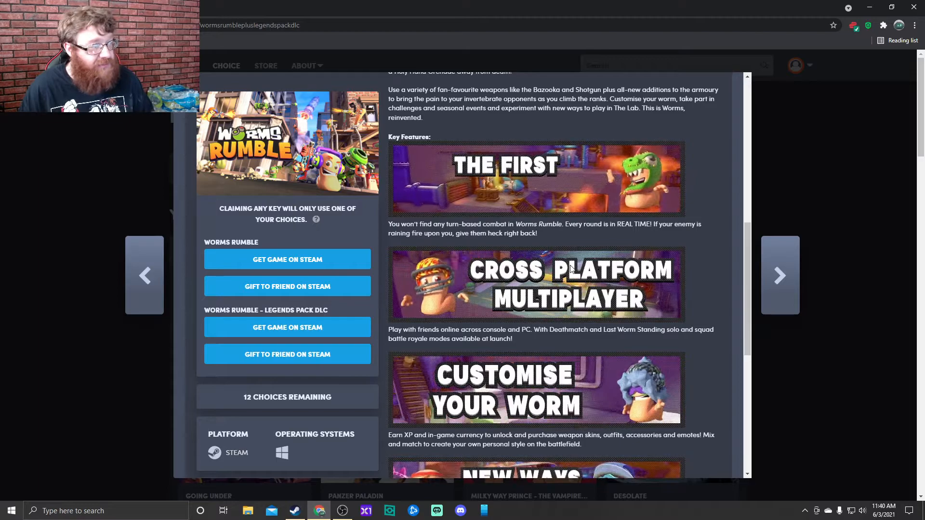
scroll("down", 3)
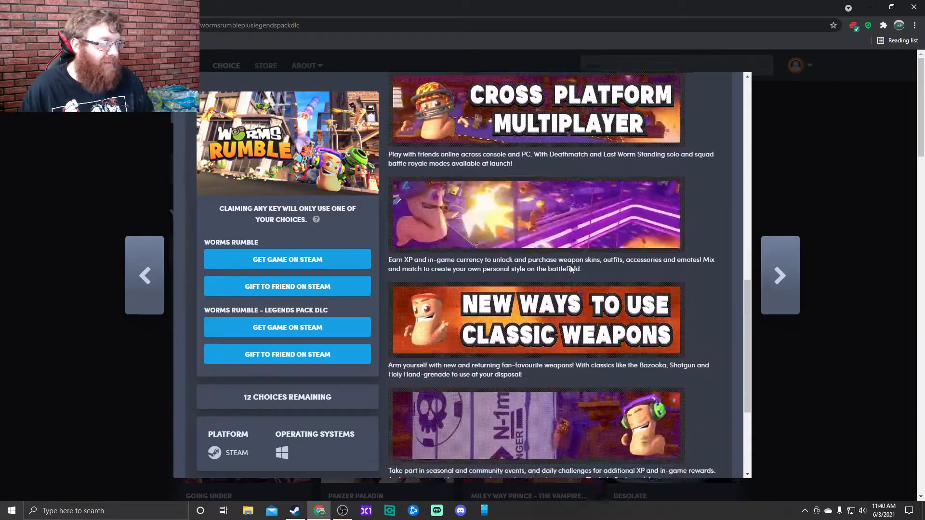
scroll("down", 3)
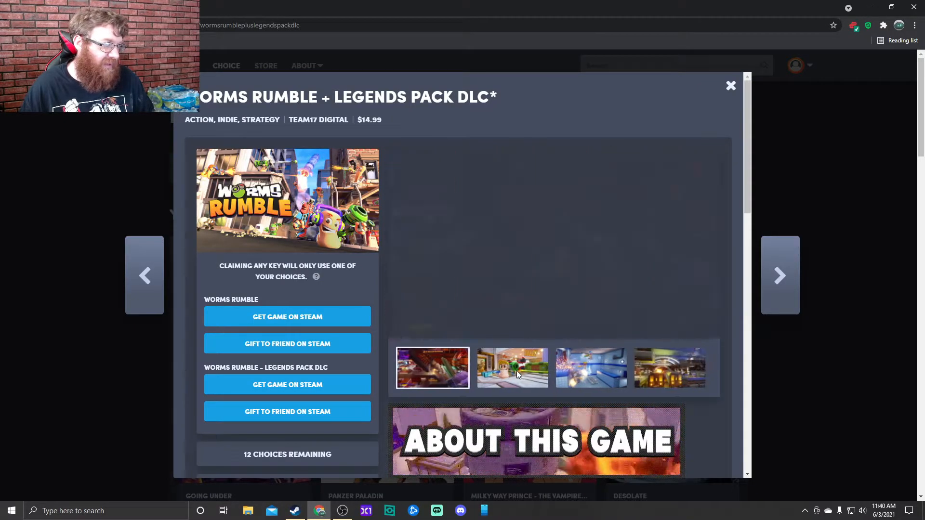
left_click(511, 367)
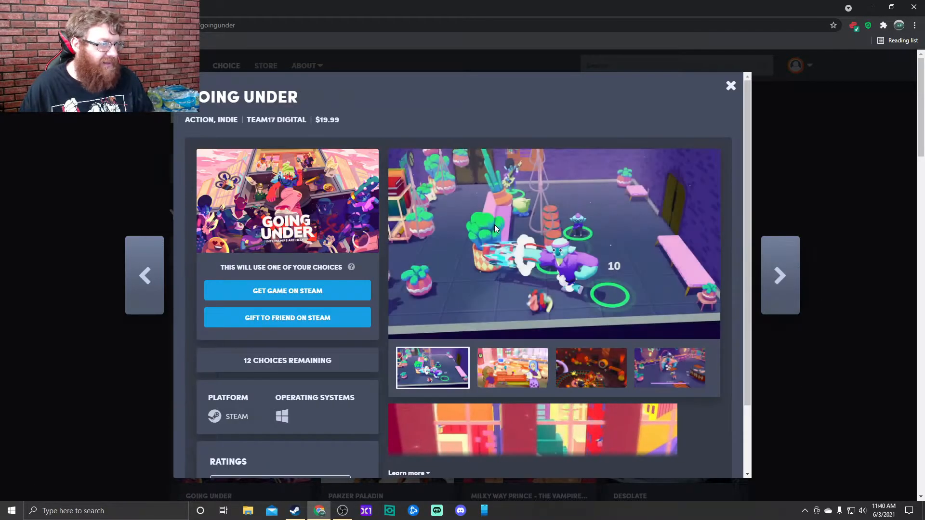
- Flip through Going Under's screenshot carousel and scroll into its description text
scroll("down", 3)
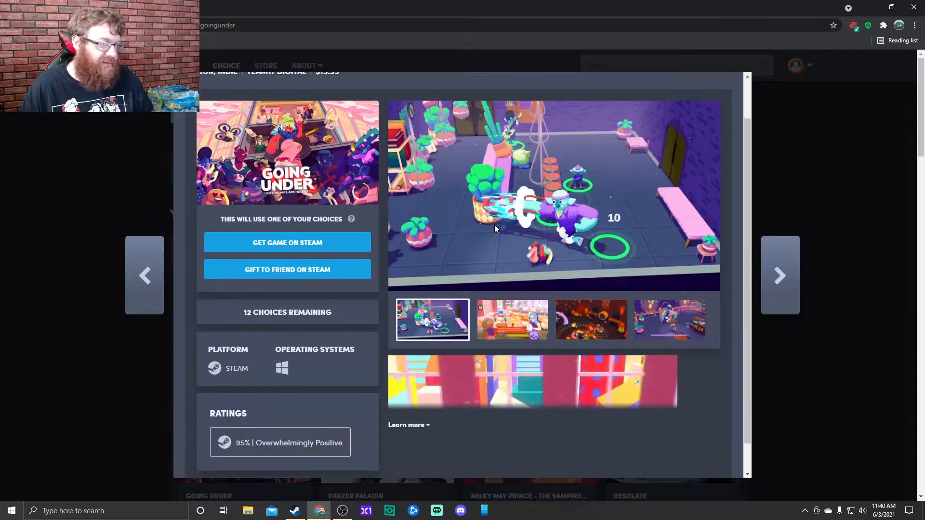
scroll("down", 3)
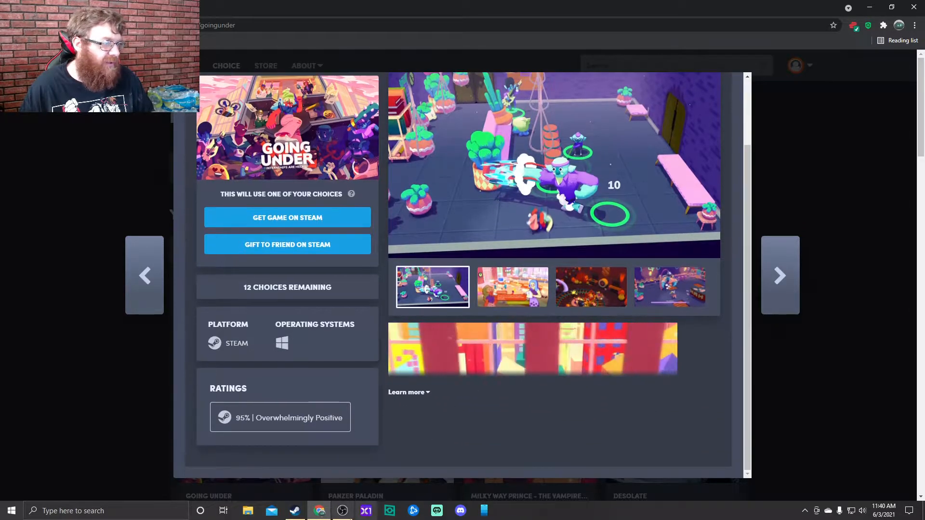
scroll("down", 3)
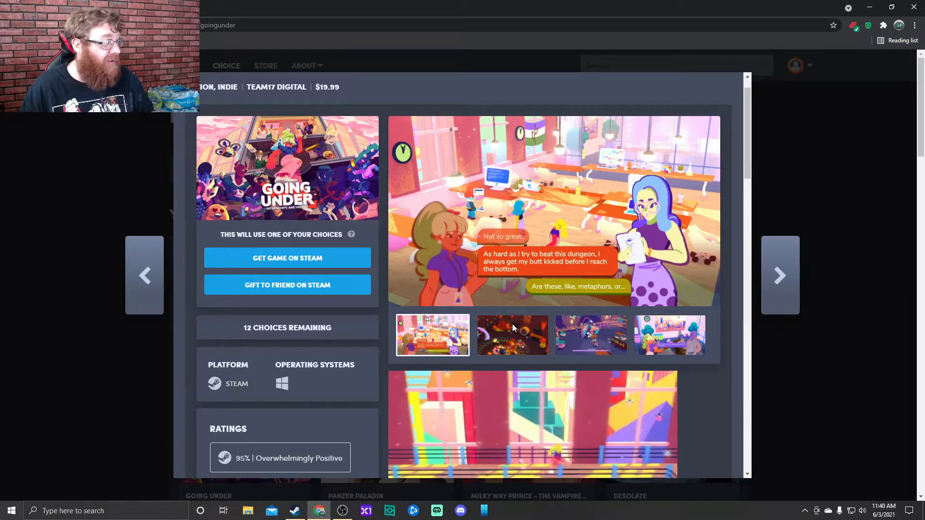
left_click(512, 335)
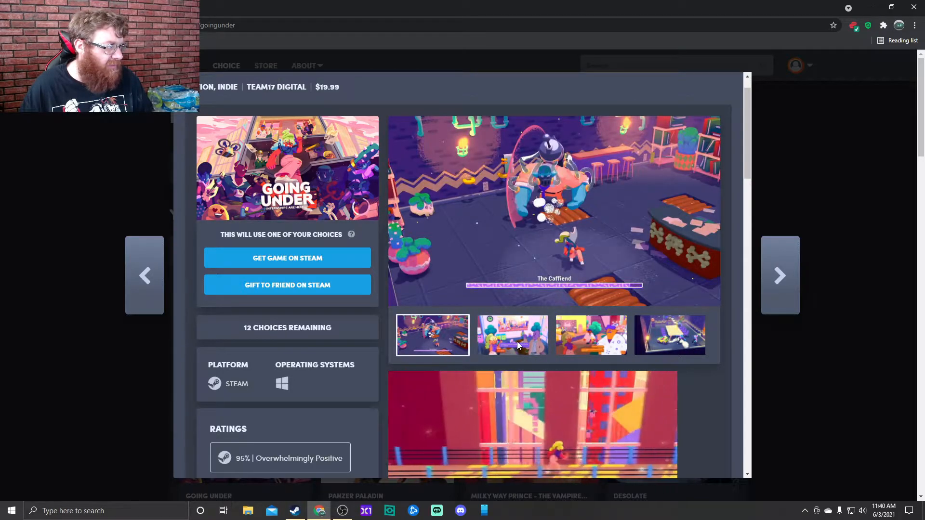
left_click(511, 335)
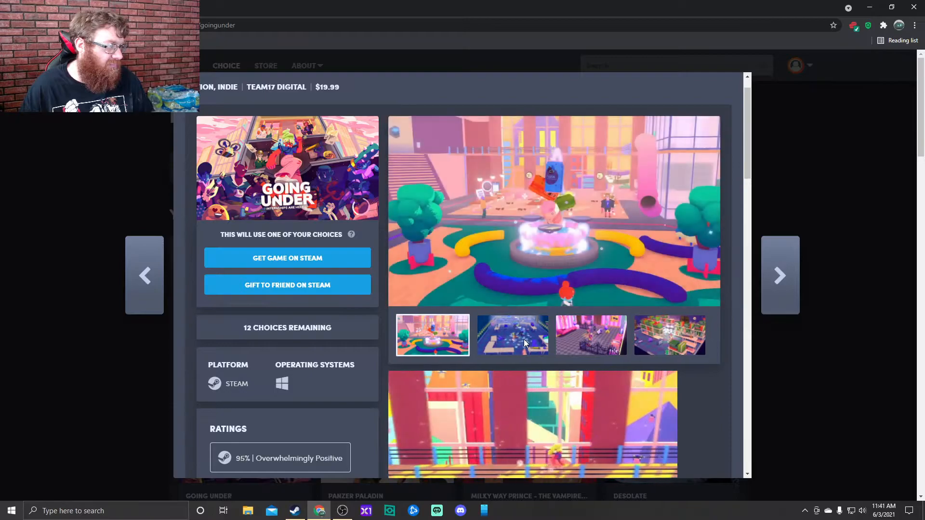
scroll("down", 3)
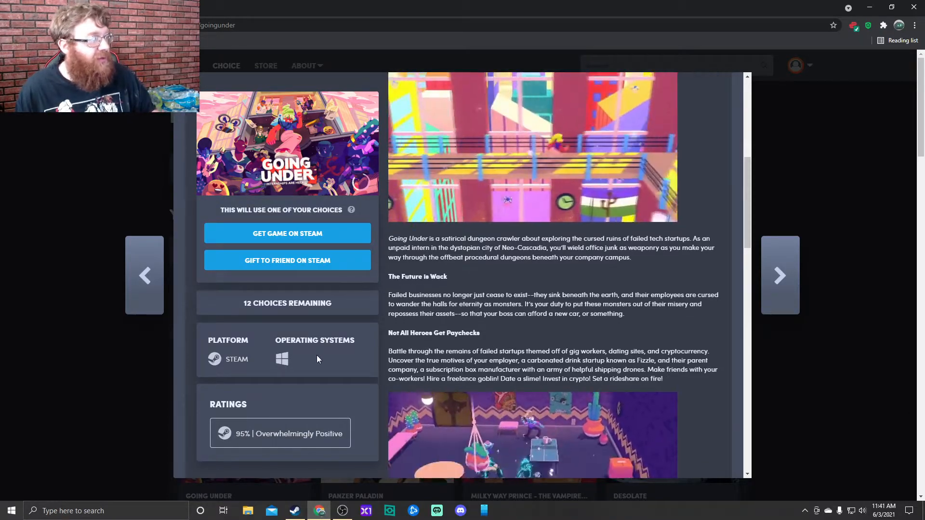
- Read Going Under's Fight Flexibly, Horrible Bosses, Get Paid in Experience and A World of Characters sections
scroll("down", 3)
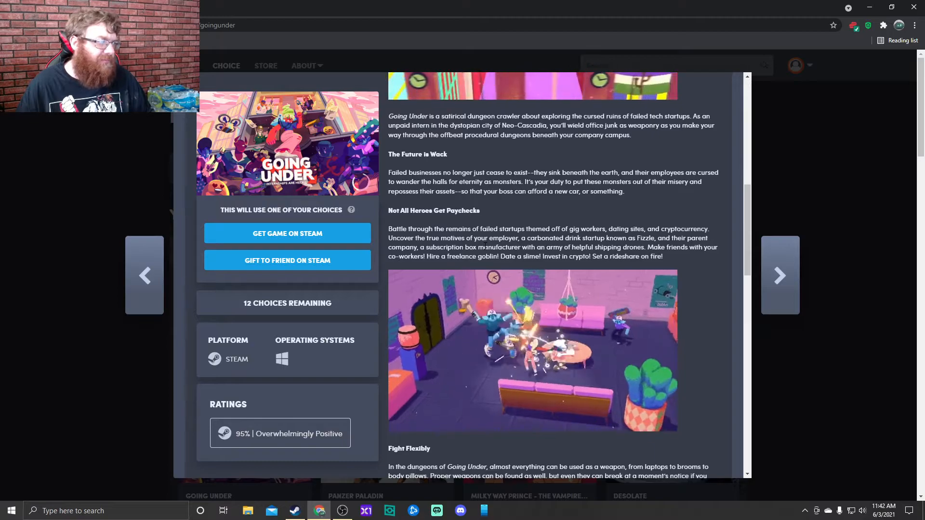
scroll("down", 3)
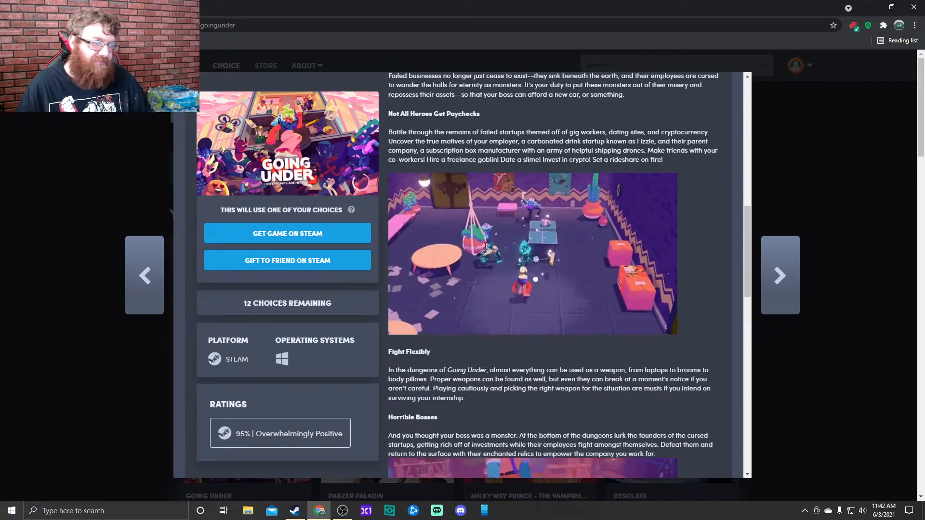
scroll("down", 3)
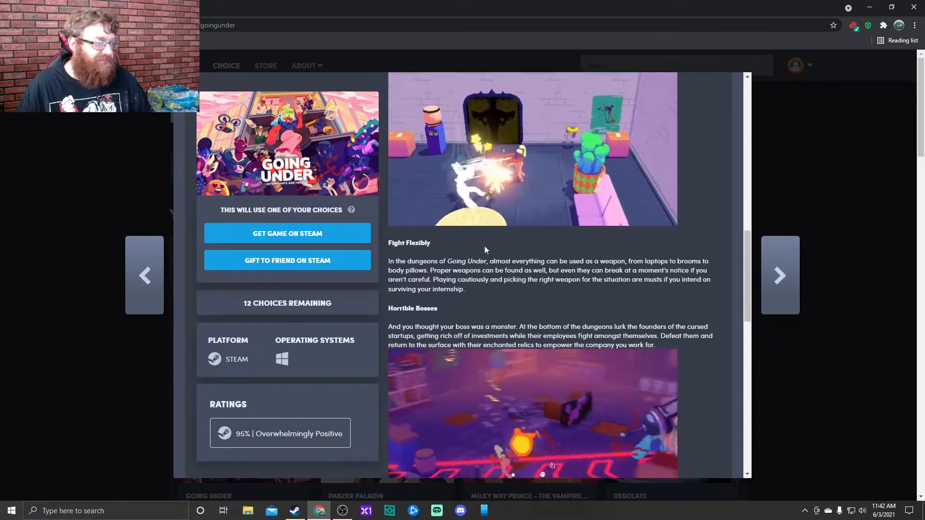
scroll("down", 3)
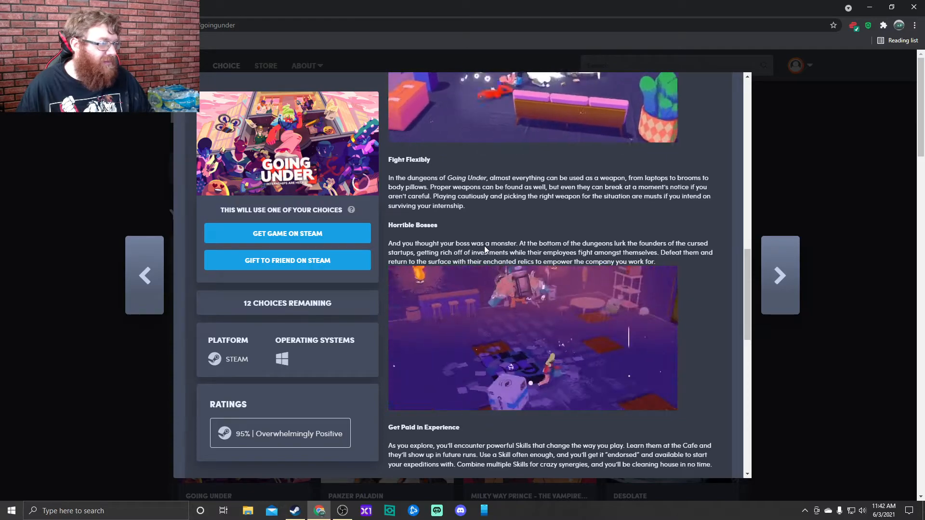
scroll("down", 3)
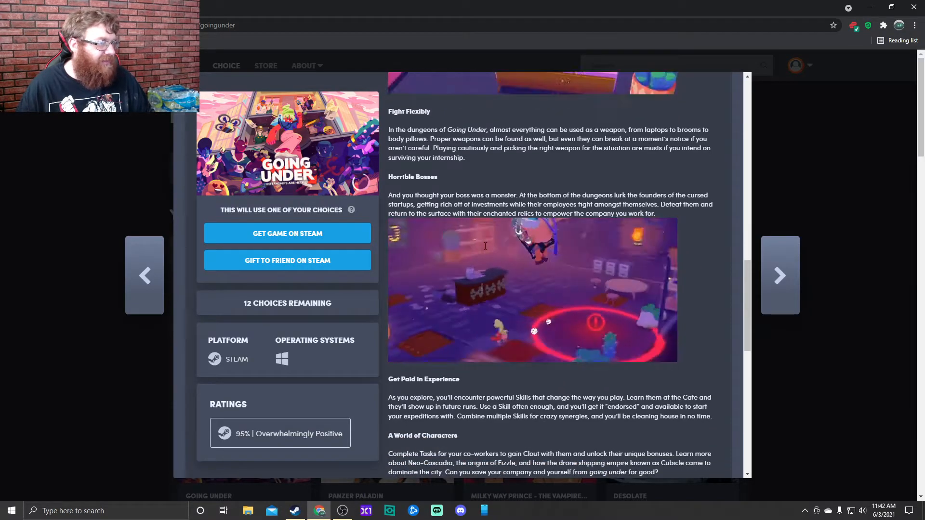
scroll("down", 3)
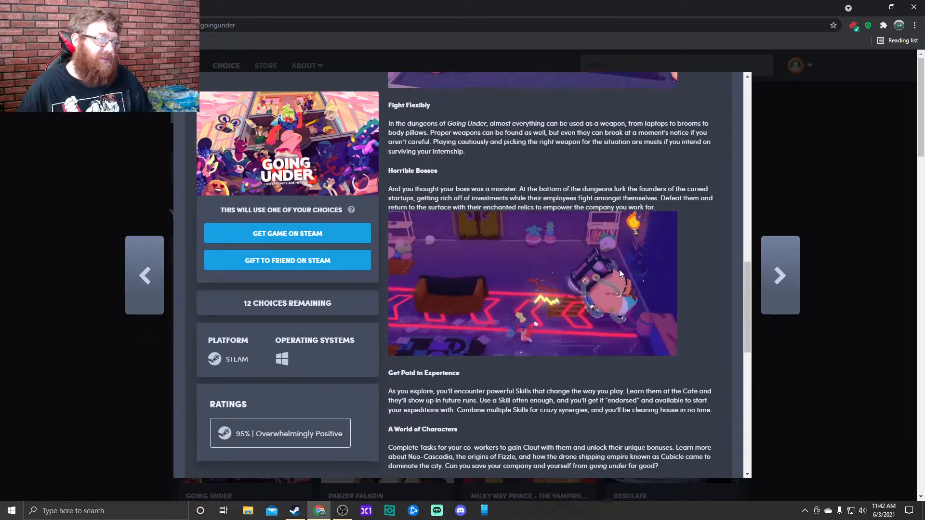
- Bring up Panzer Paladin, browse its screenshots and scroll to its description and Features list
left_click(780, 275)
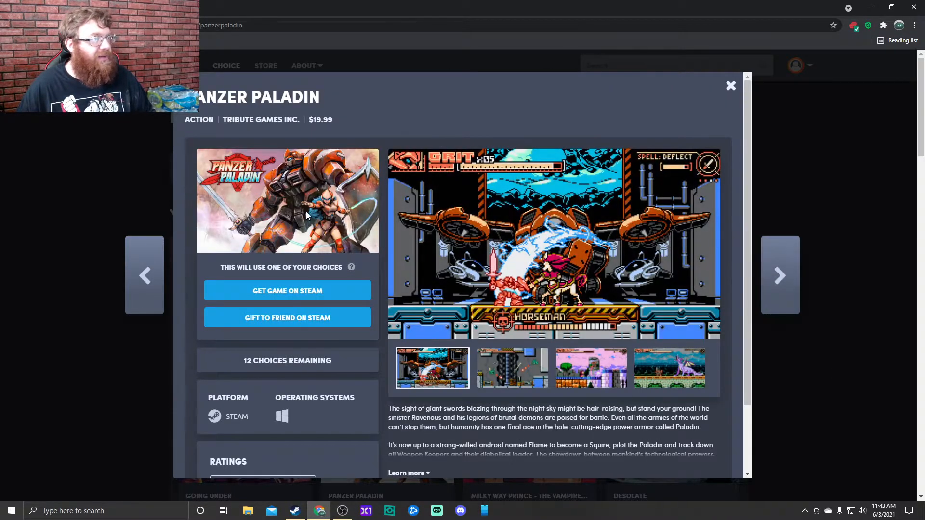
mouse_move(631, 261)
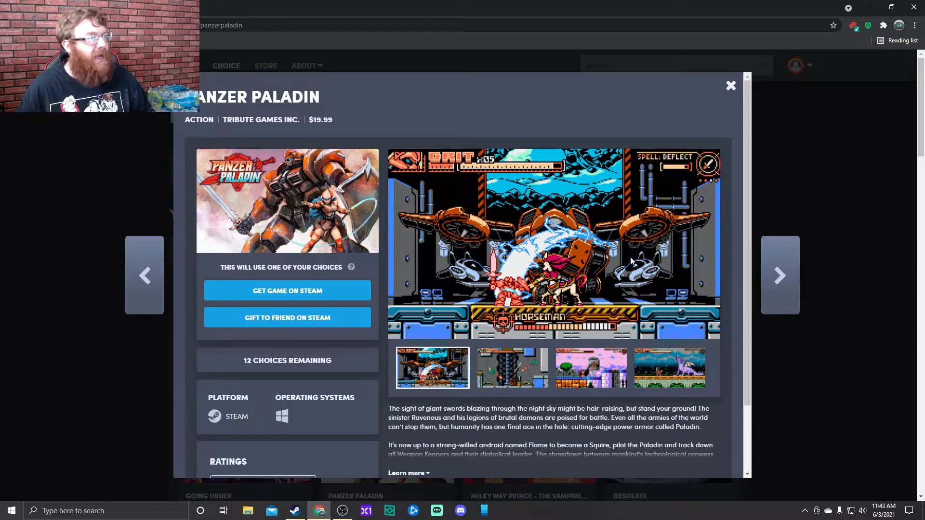
left_click(511, 367)
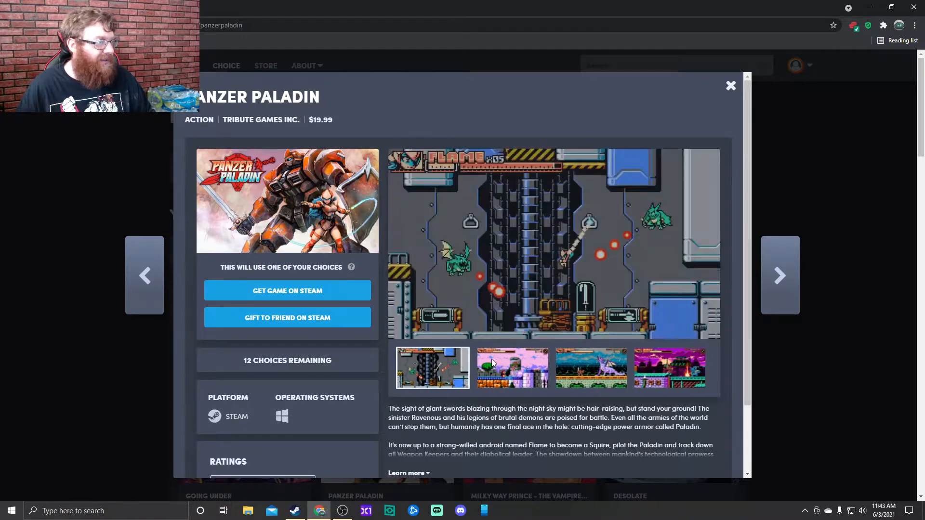
left_click(511, 367)
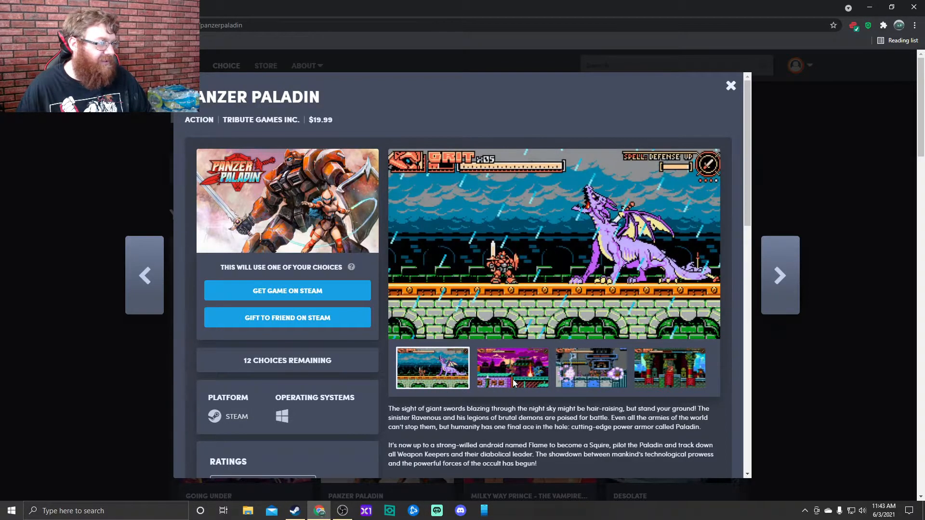
left_click(512, 367)
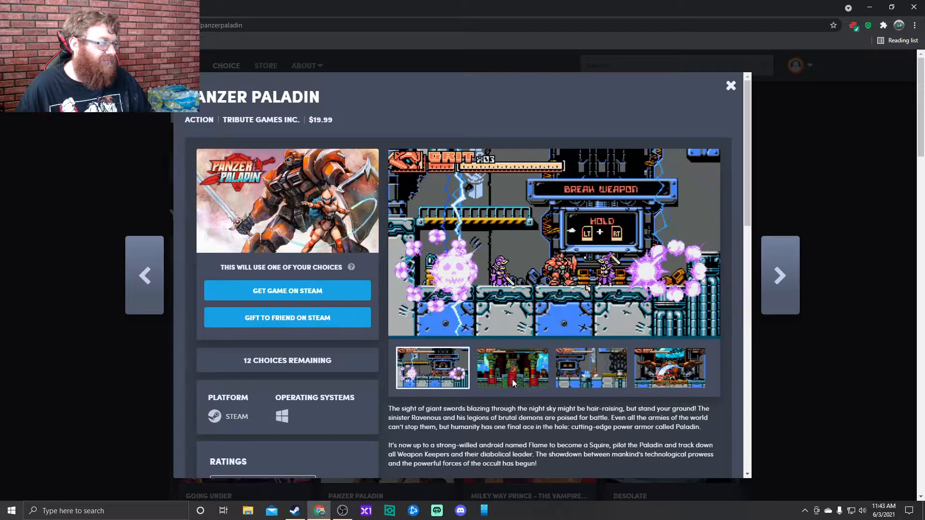
scroll("down", 3)
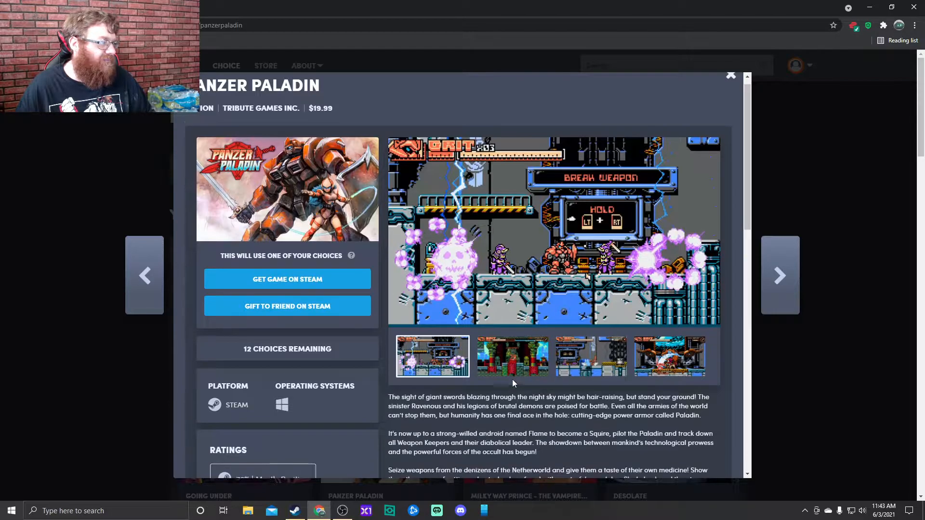
scroll("down", 3)
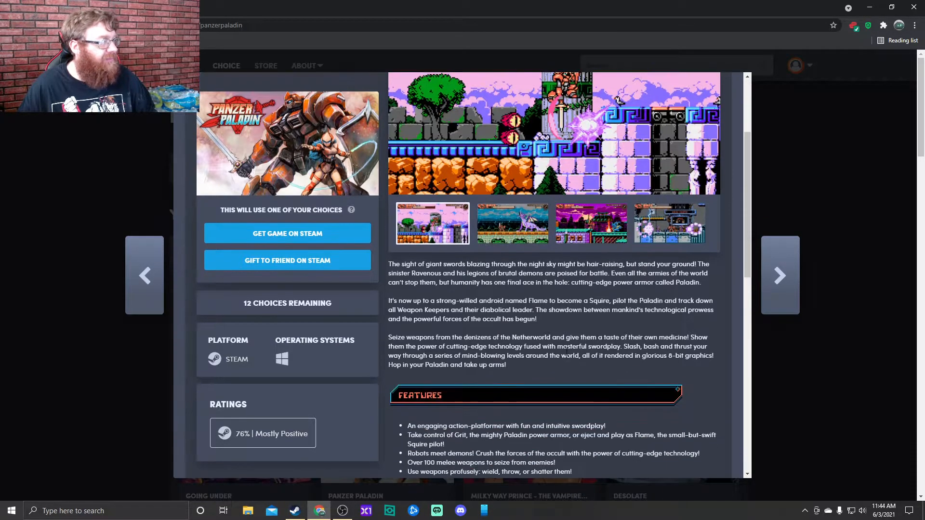
- Finish Panzer Paladin's gameplay and story text and advance to Milky Way Prince – The Vampire Star
scroll("down", 3)
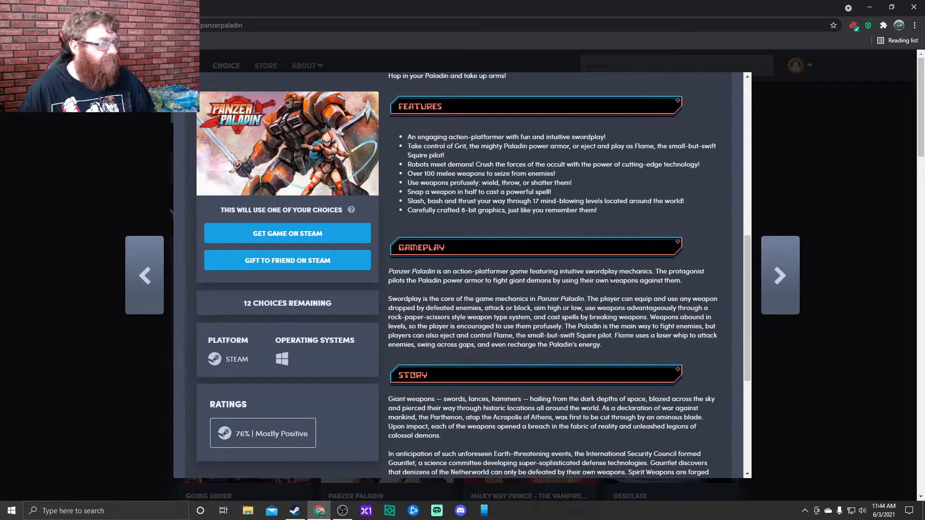
left_click(779, 275)
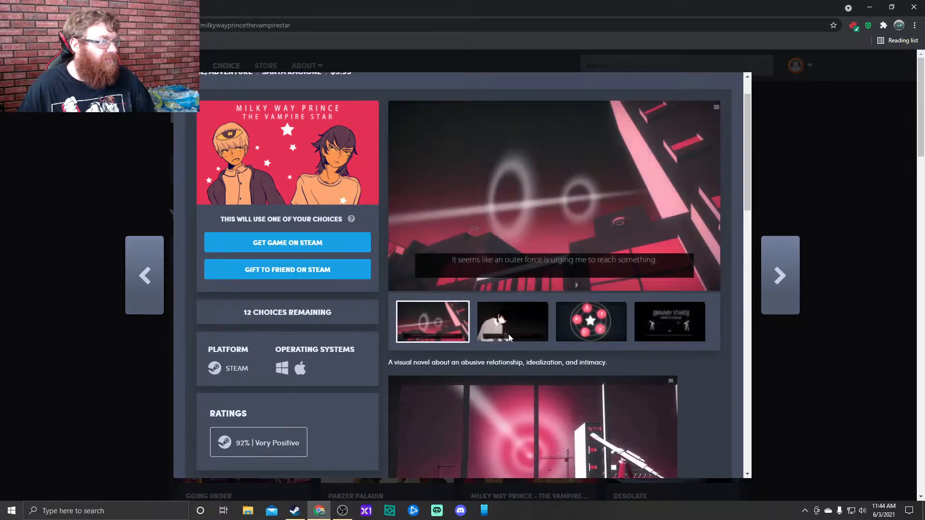
- Read Milky Way Prince's description, theme and Highlights, then advance to Desolate's details
scroll("down", 3)
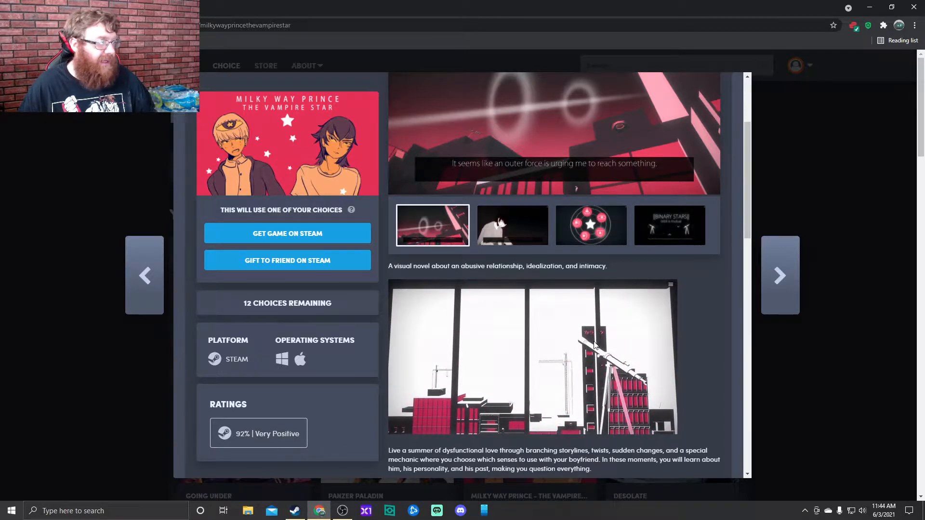
scroll("down", 3)
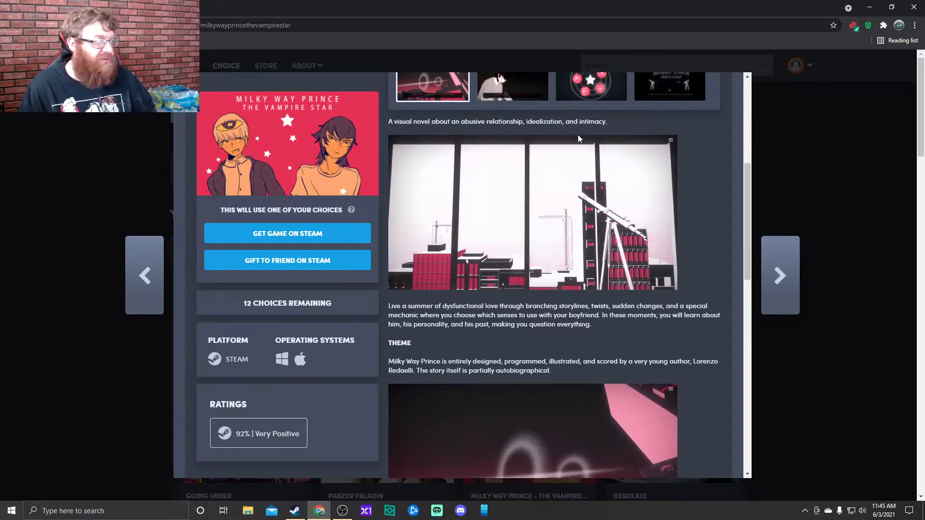
scroll("down", 3)
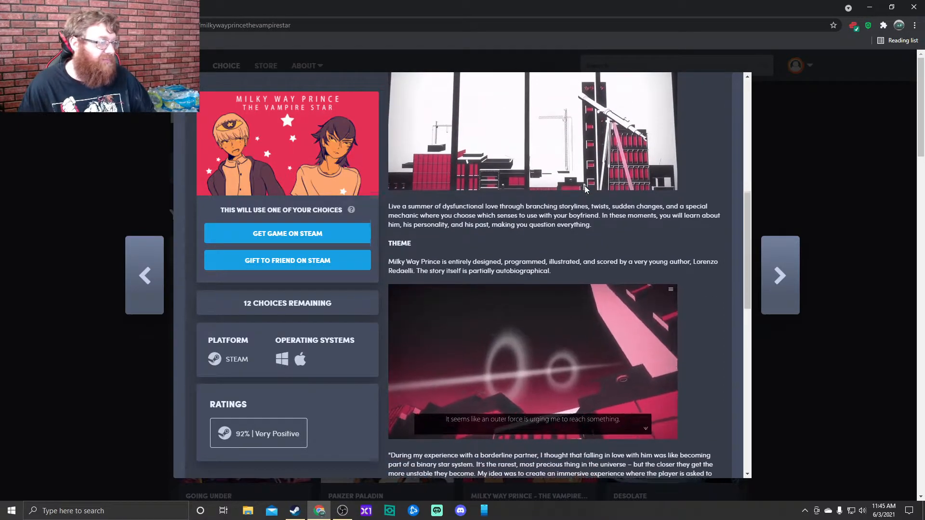
scroll("down", 3)
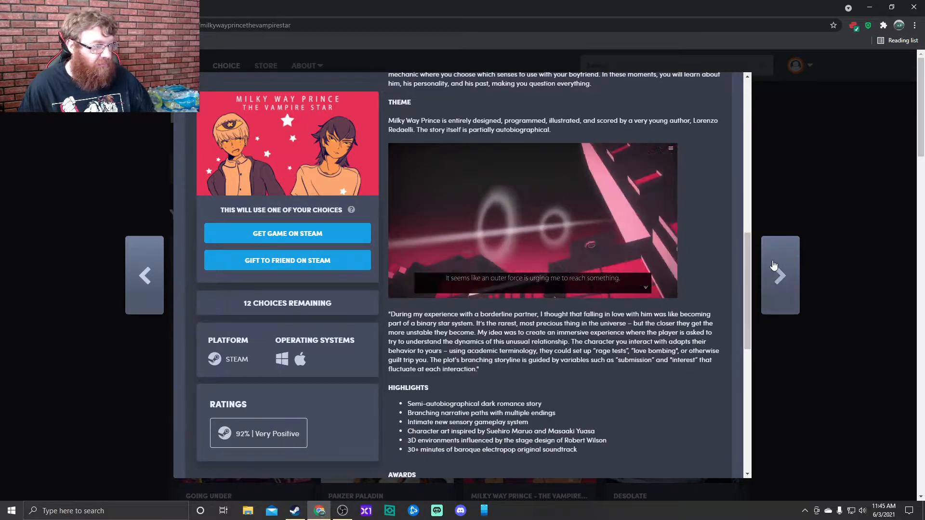
left_click(780, 276)
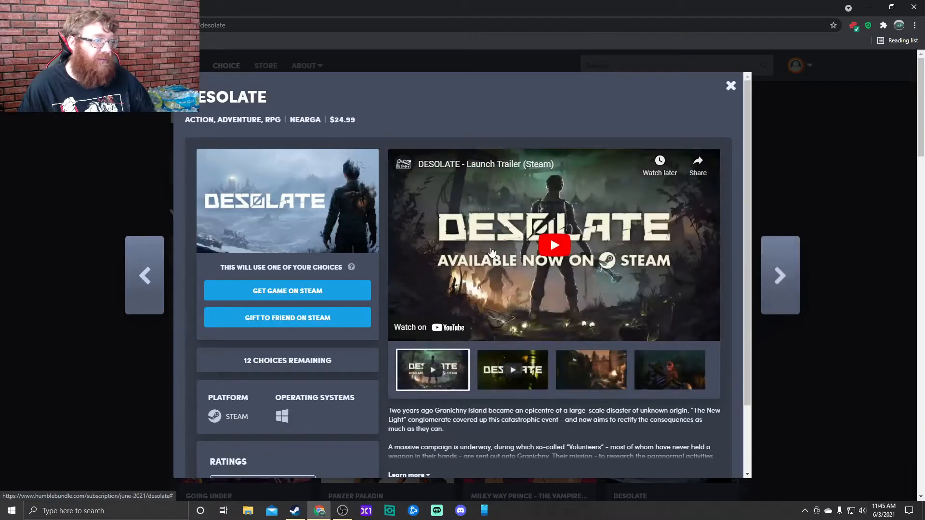
- Read Desolate's story and feature sections, then advance to Ikenfell's details
scroll("down", 3)
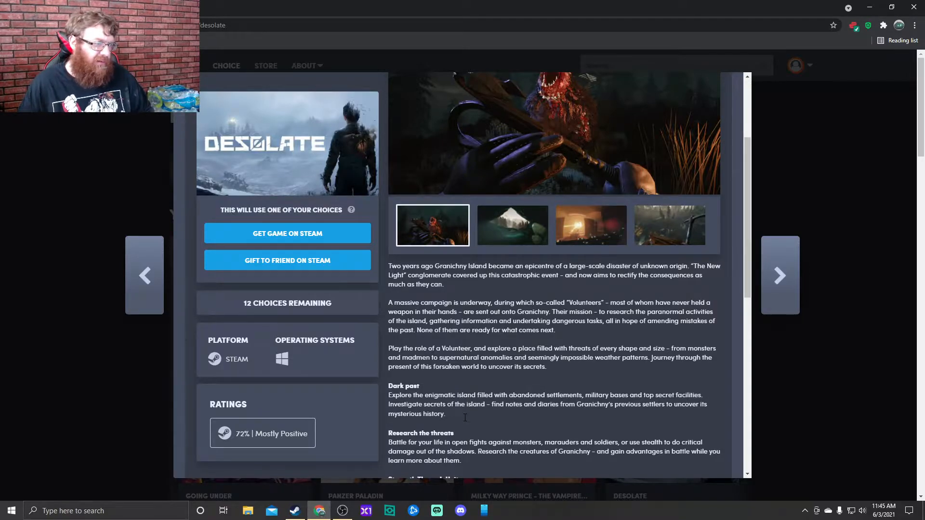
scroll("down", 3)
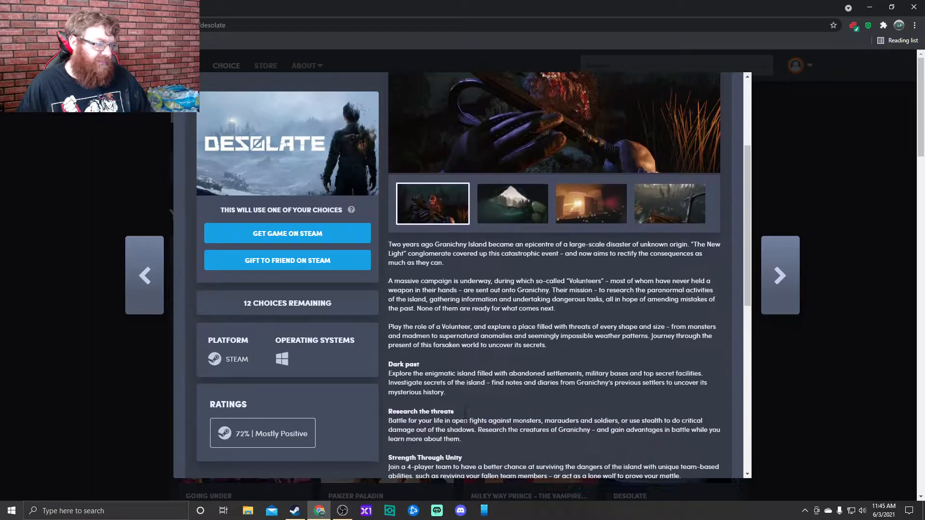
scroll("down", 3)
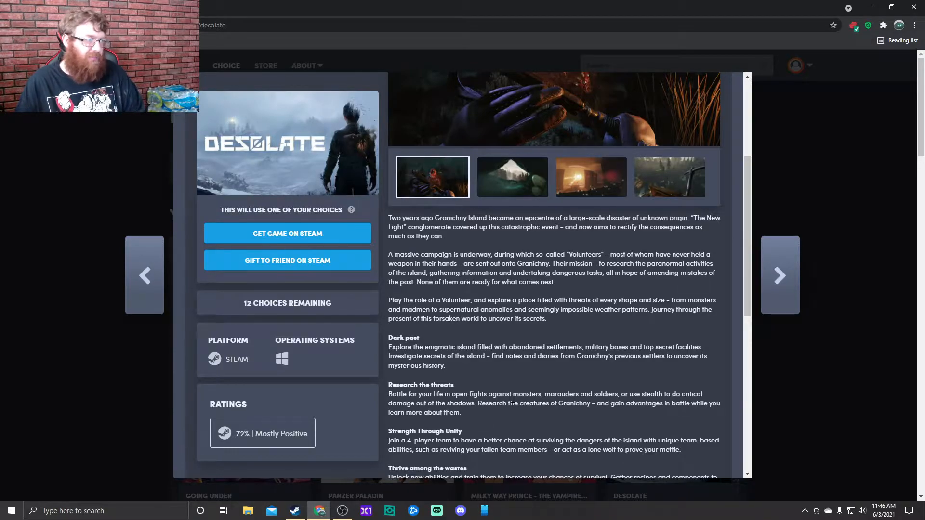
scroll("down", 3)
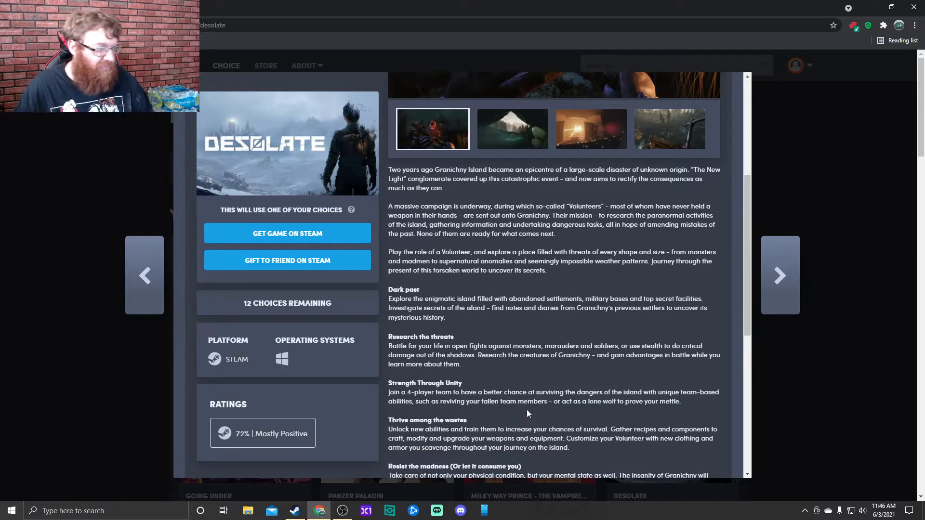
scroll("down", 3)
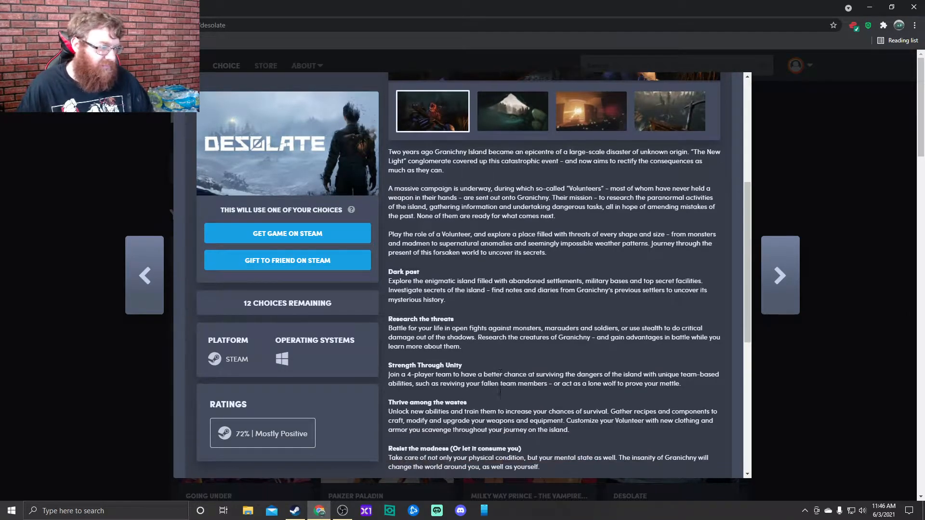
scroll("down", 3)
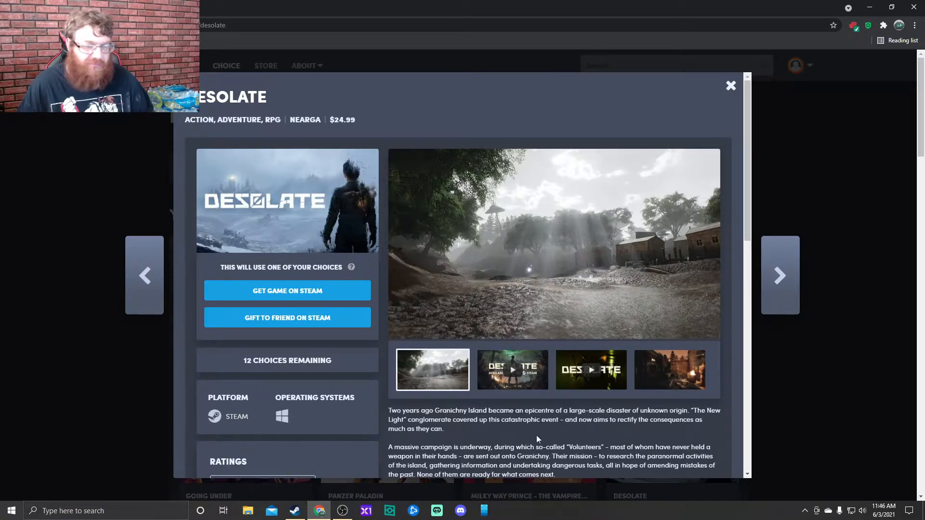
left_click(779, 275)
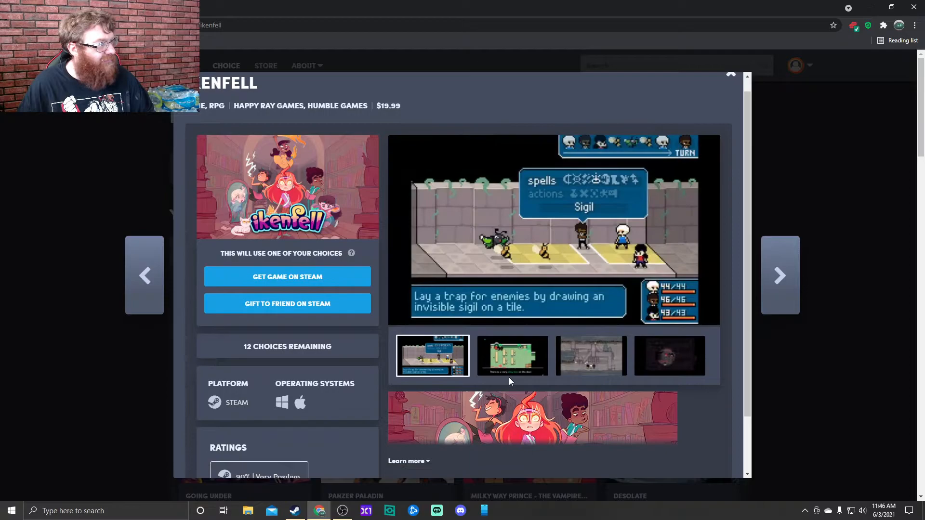
- Read Ikenfell's description and feature list, browse its screenshots and trailers, then advance to Paw Paw Paw
scroll("down", 3)
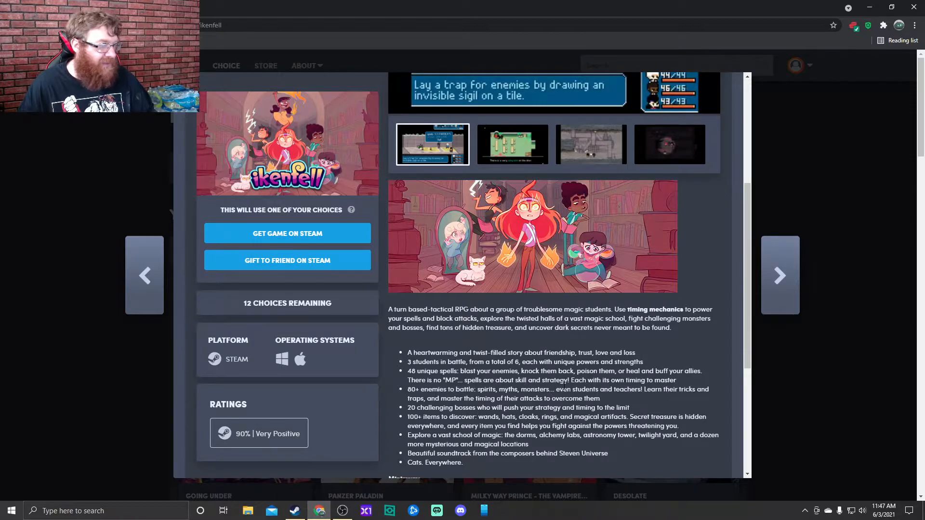
scroll("down", 3)
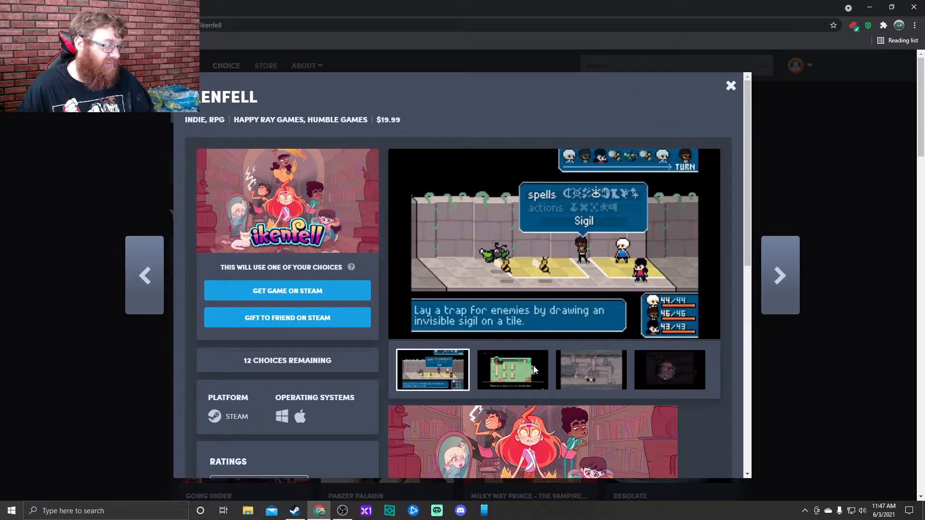
left_click(511, 370)
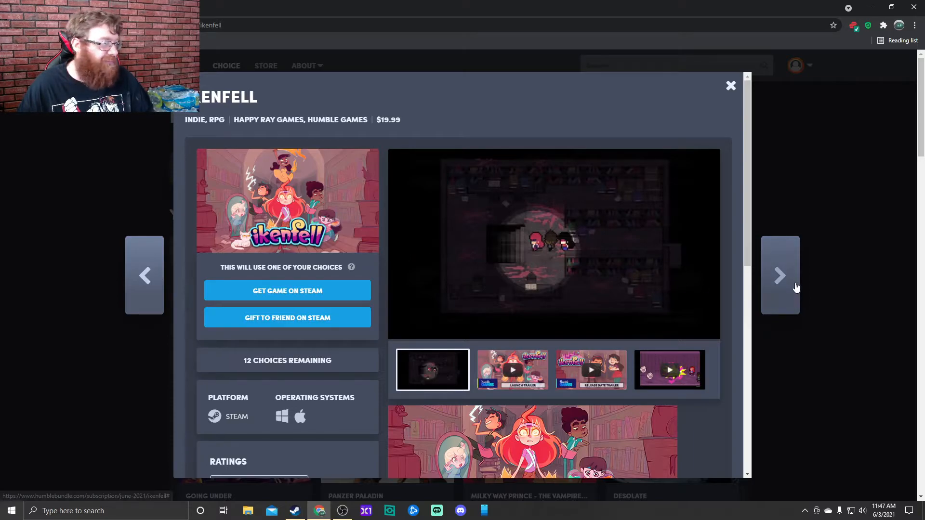
left_click(780, 275)
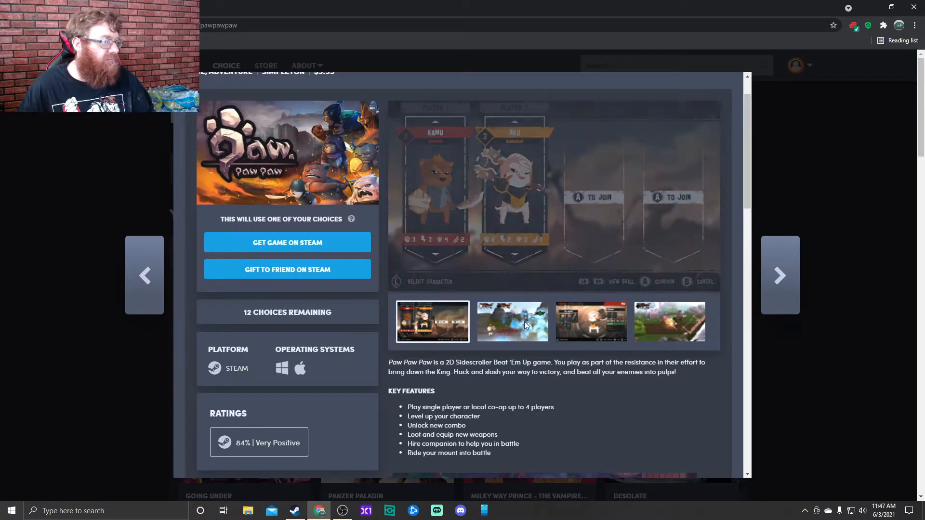
- Scroll through Paw Paw Paw's description covering its features, characters, weapons and outposts
scroll("down", 3)
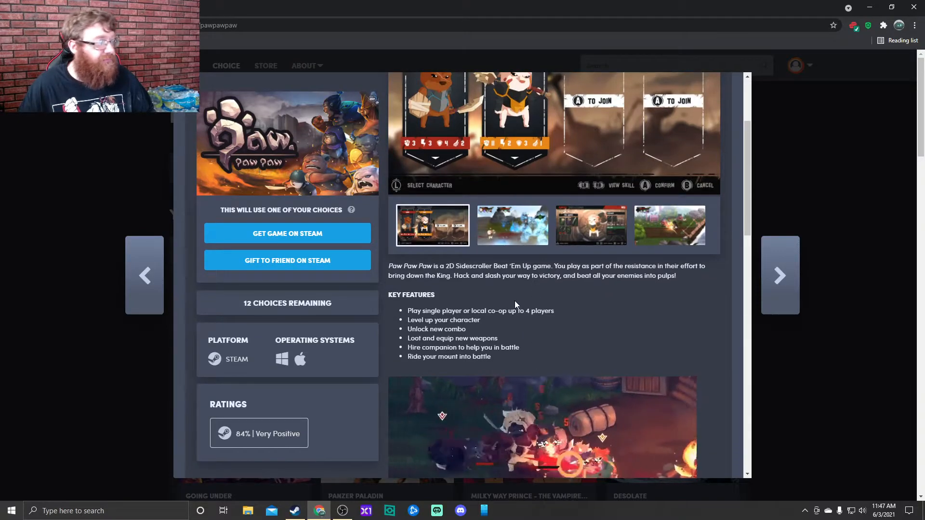
scroll("down", 3)
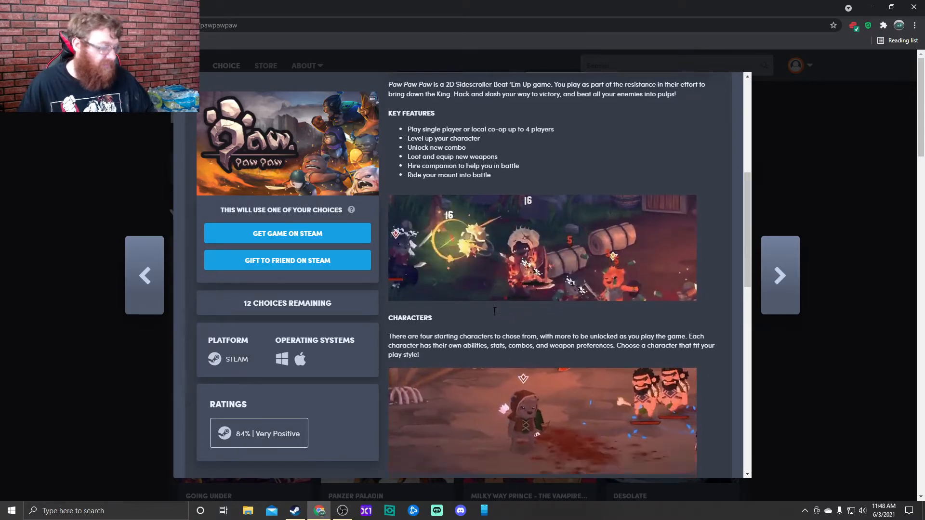
scroll("down", 3)
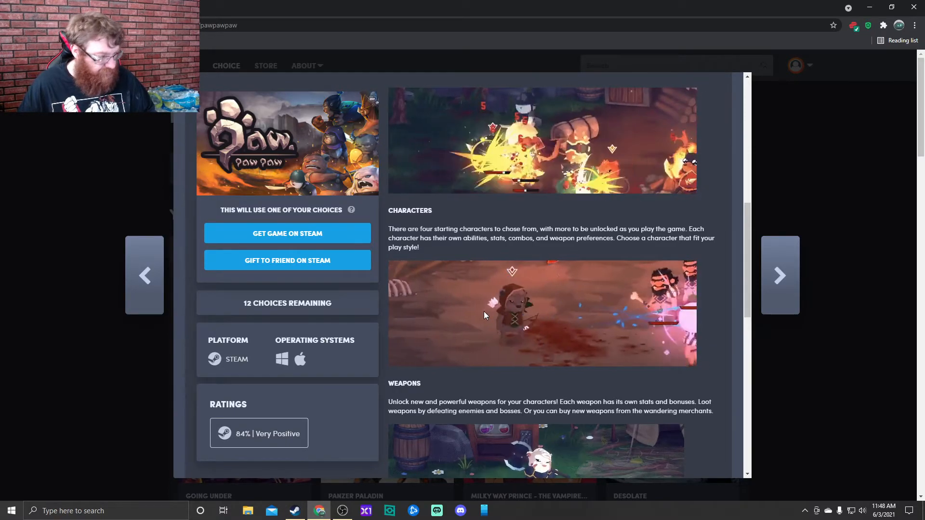
scroll("down", 3)
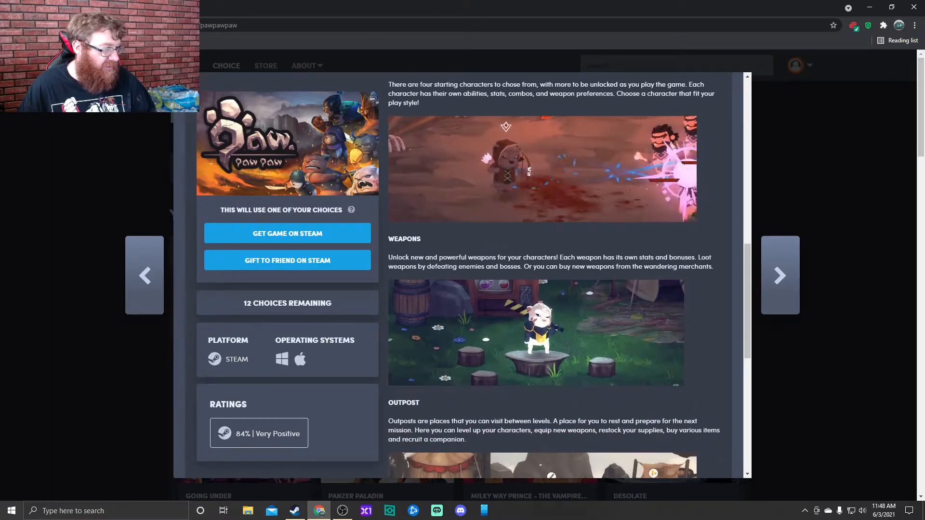
scroll("down", 3)
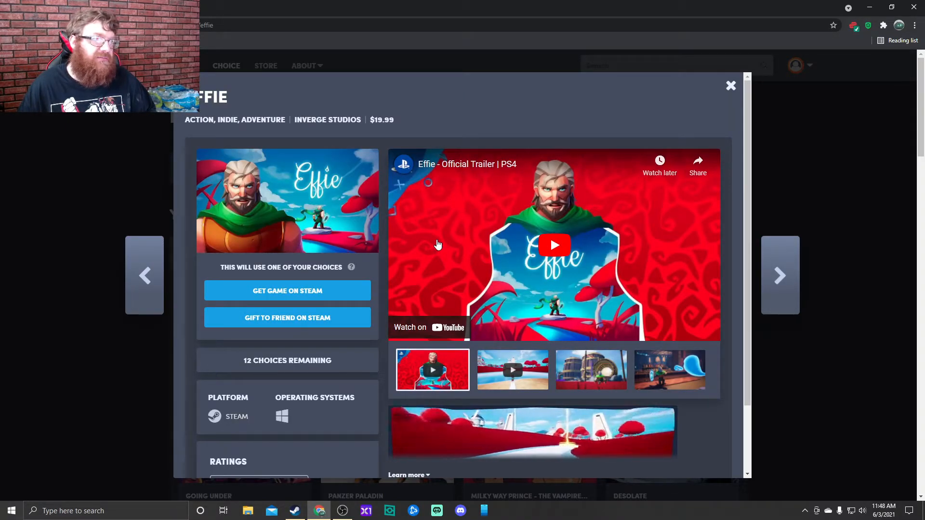
- Scroll through Effie's full description in its details modal
scroll("down", 3)
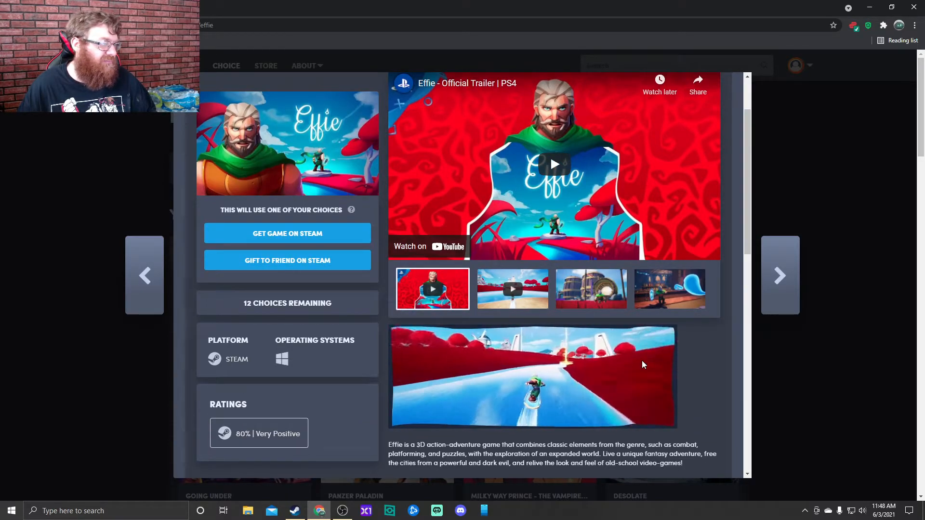
scroll("down", 3)
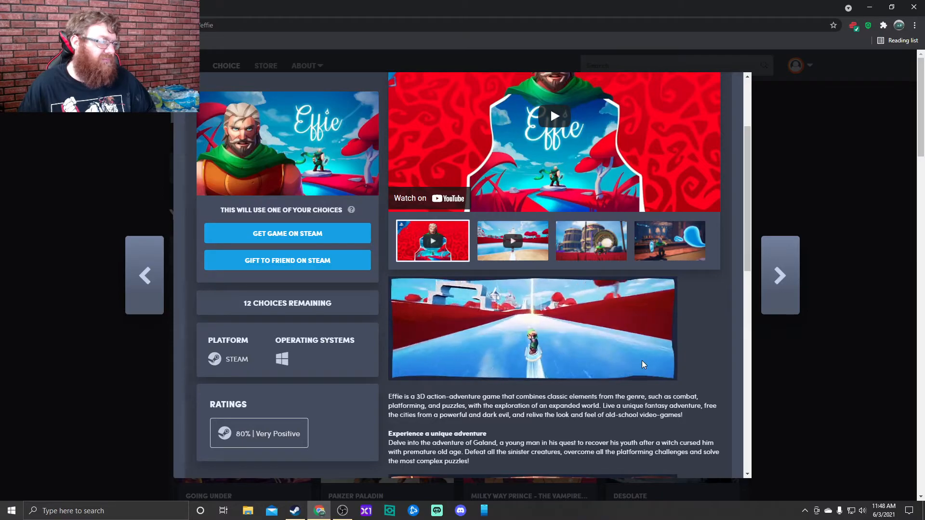
scroll("down", 3)
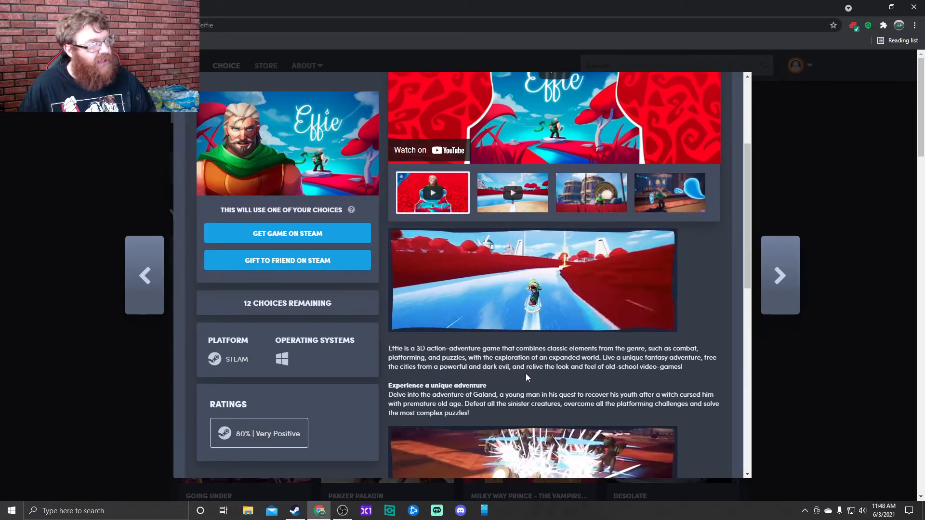
scroll("down", 3)
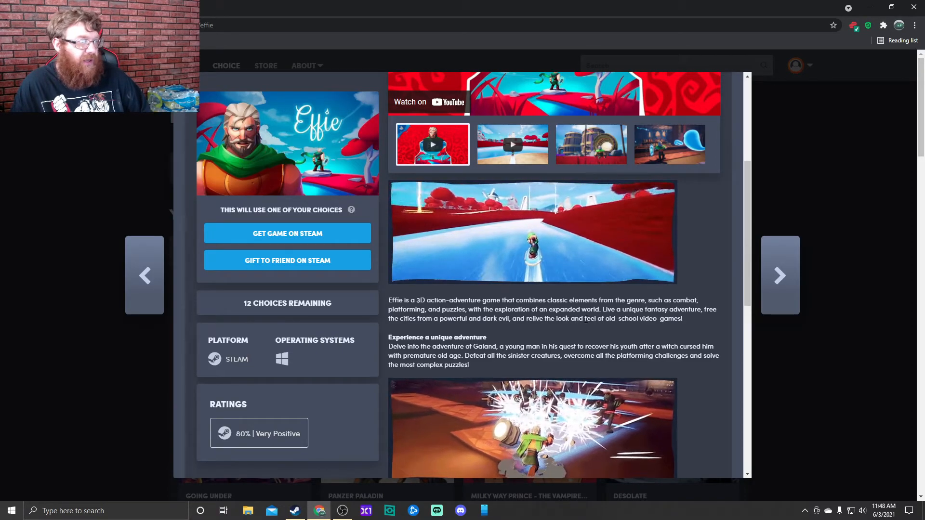
scroll("down", 3)
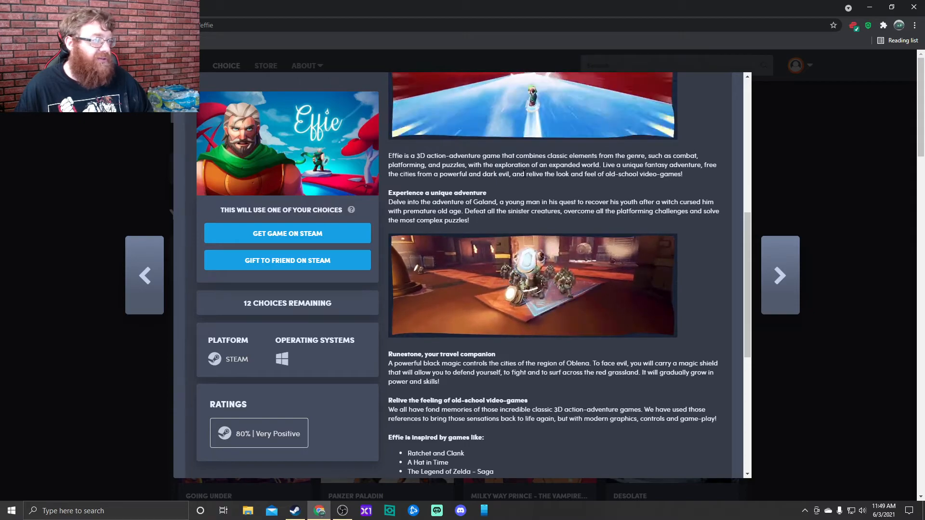
scroll("down", 3)
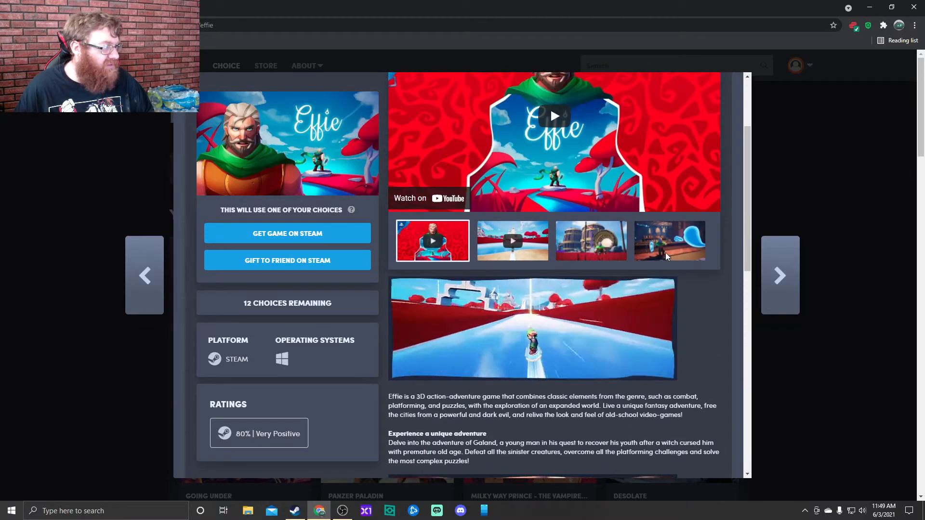
- Flip through several Effie screenshots, then advance to the Disjunction details
left_click(553, 115)
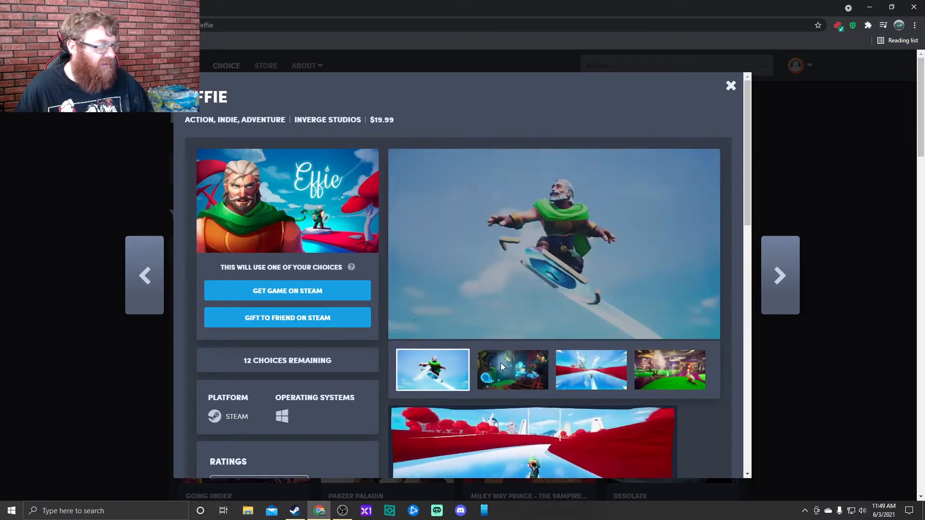
left_click(512, 369)
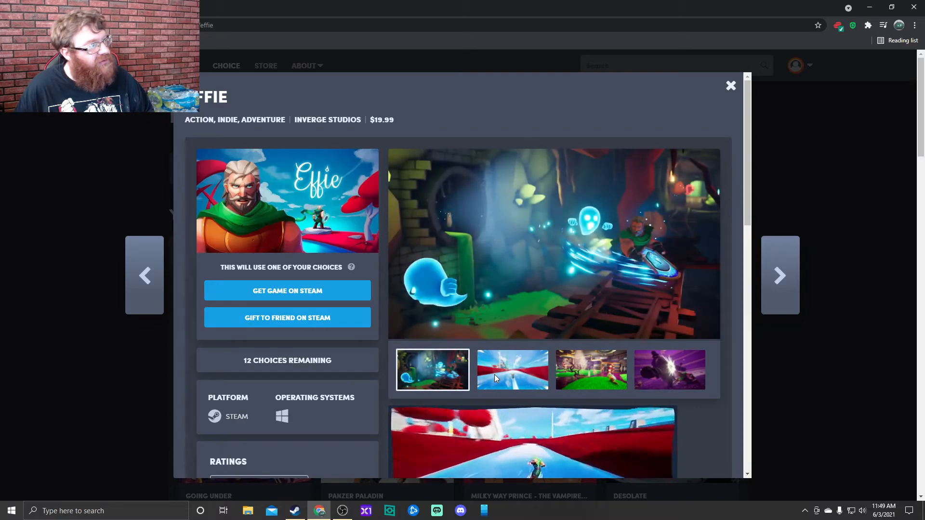
left_click(511, 370)
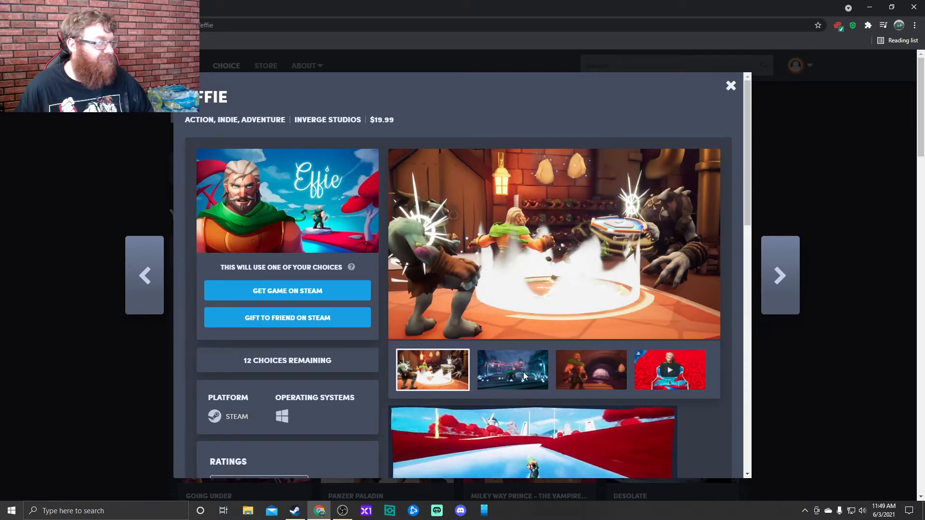
left_click(780, 276)
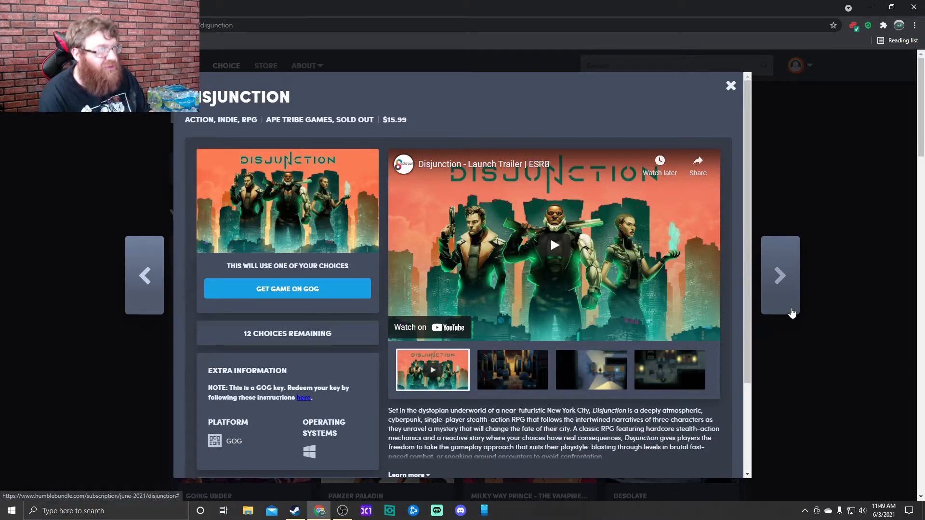
mouse_move(759, 327)
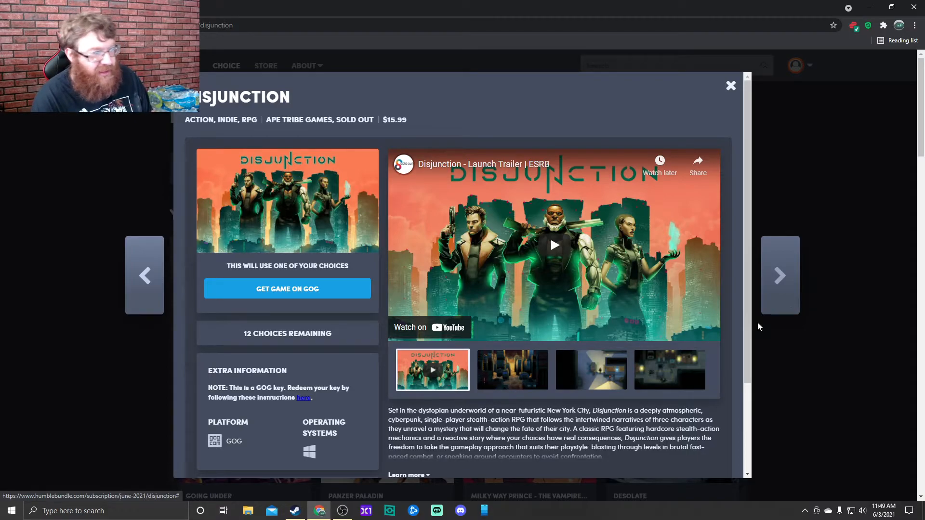
- Expand Disjunction's full description via 'Learn more' and view another of its screenshots
scroll("down", 3)
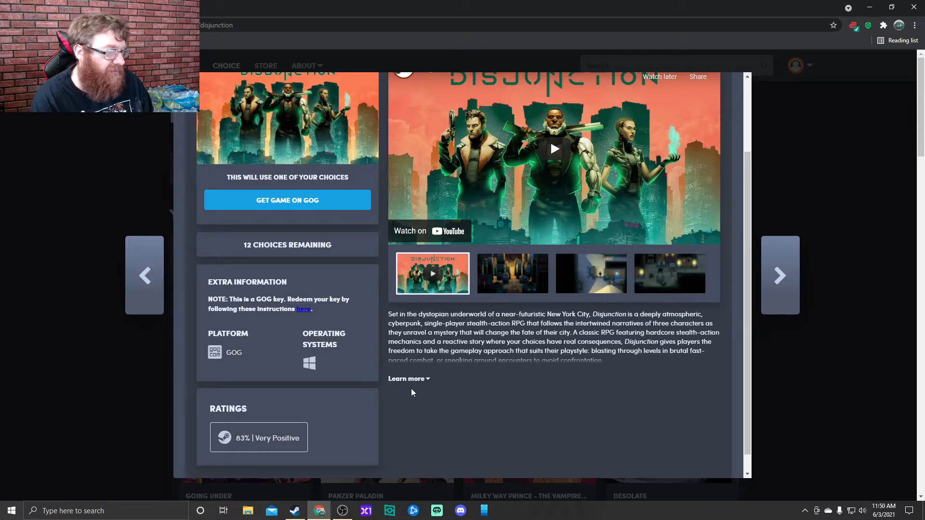
left_click(405, 378)
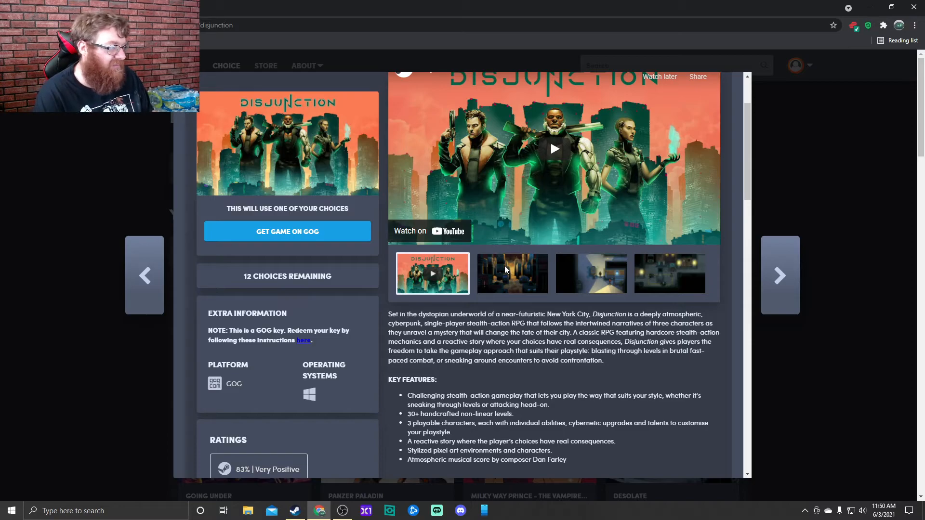
left_click(432, 272)
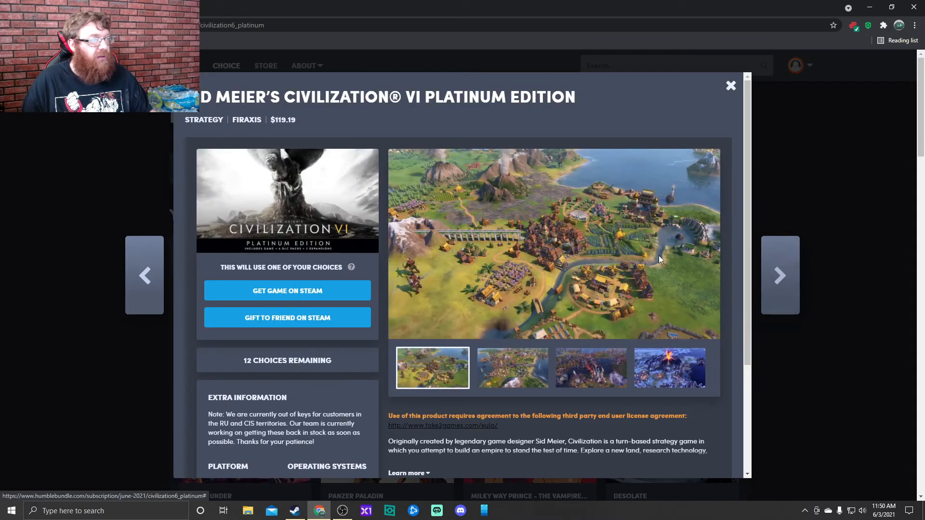
- Close the Civilization VI details and scroll through the June 2021 games grid of twelve titles
left_click(731, 85)
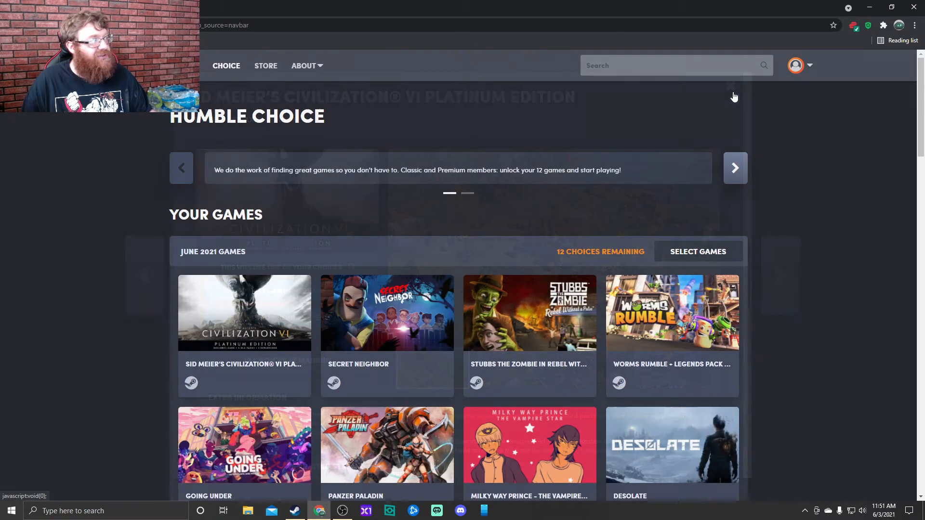
scroll("down", 3)
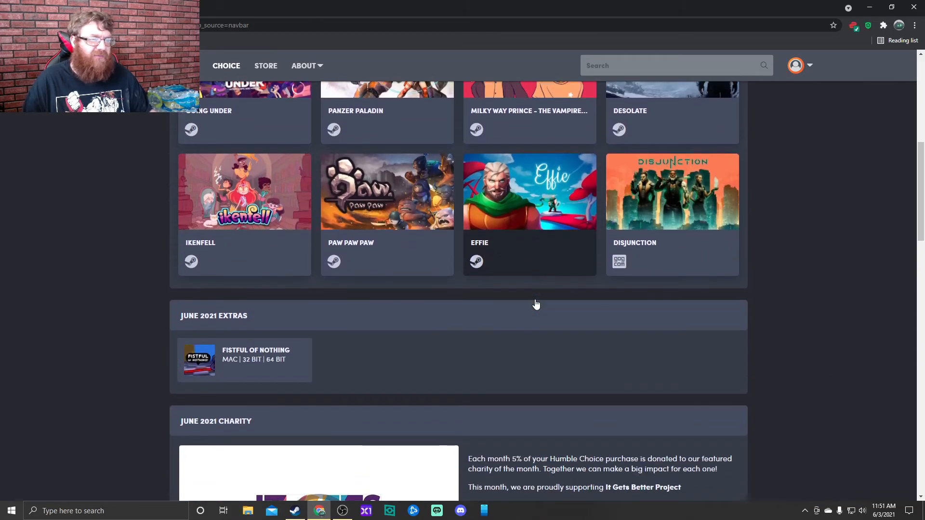
scroll("down", 3)
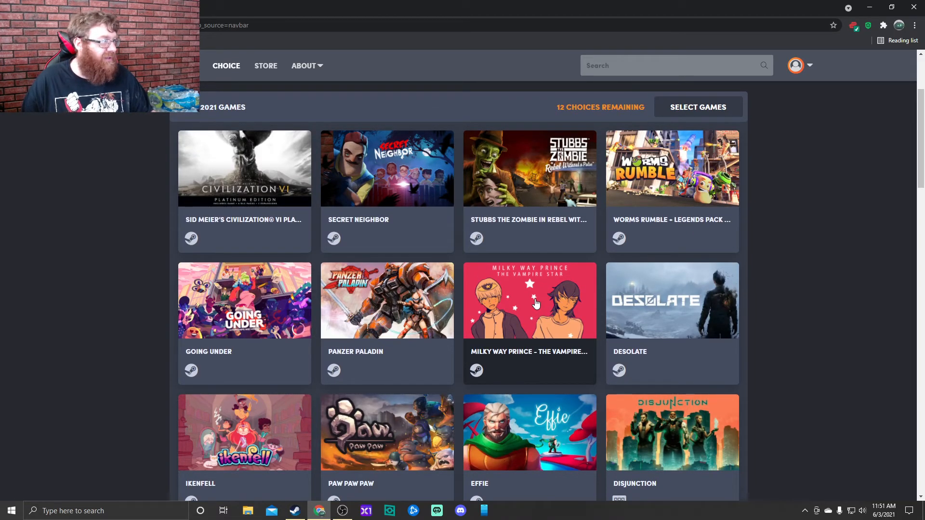
mouse_move(319, 293)
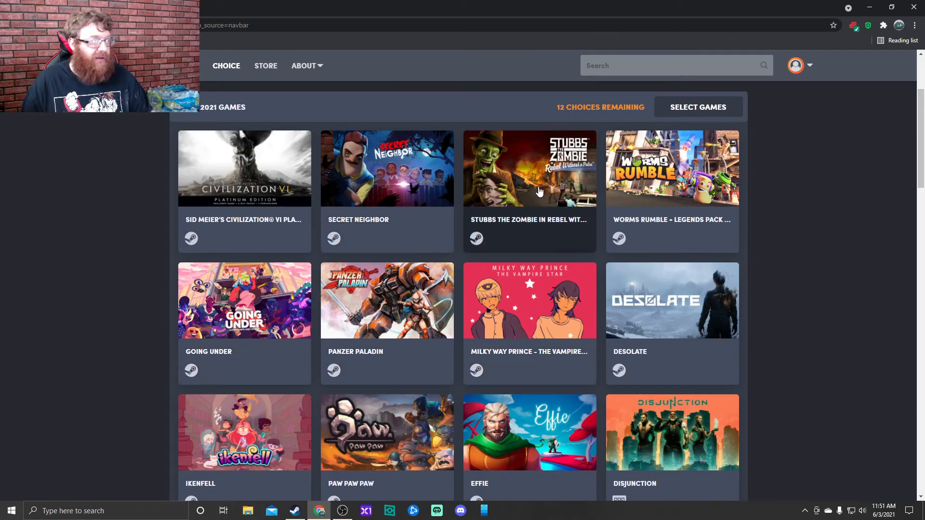
mouse_move(263, 451)
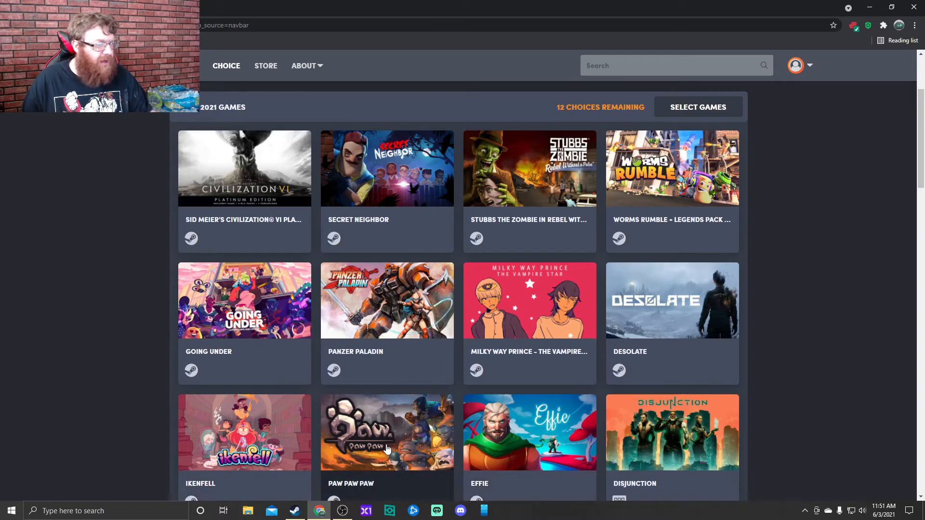
mouse_move(484, 445)
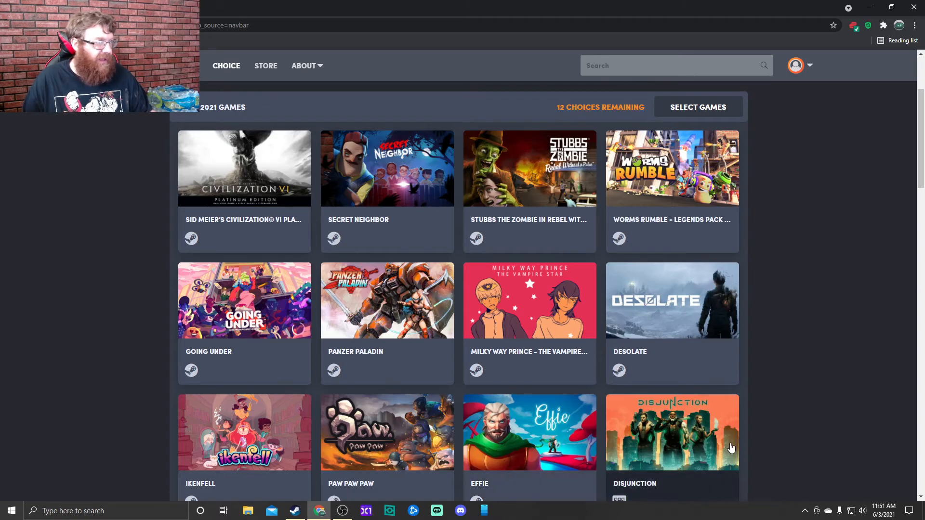
mouse_move(513, 324)
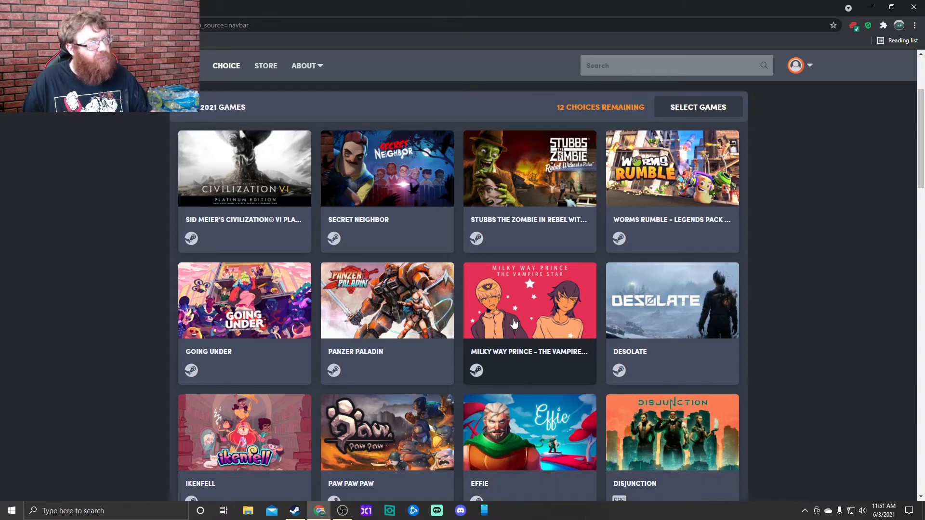
mouse_move(545, 312)
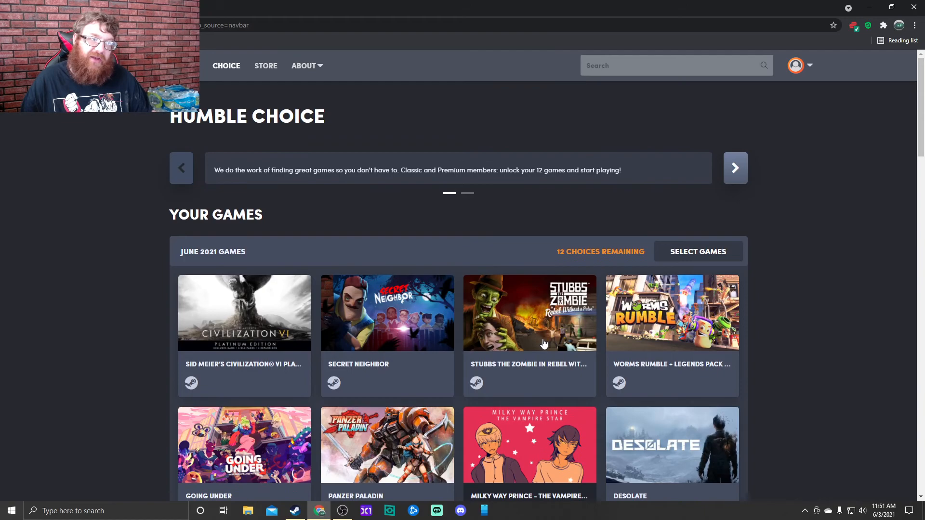
scroll("down", 3)
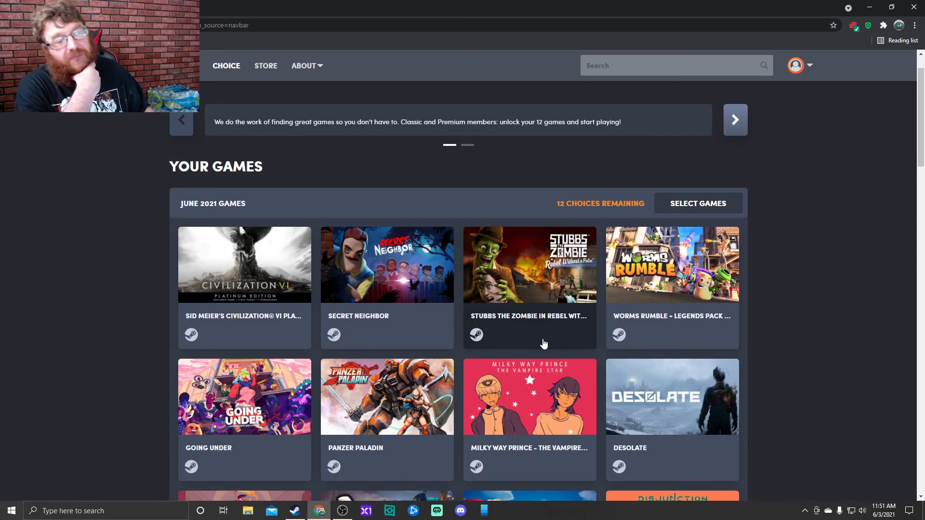
mouse_move(529, 166)
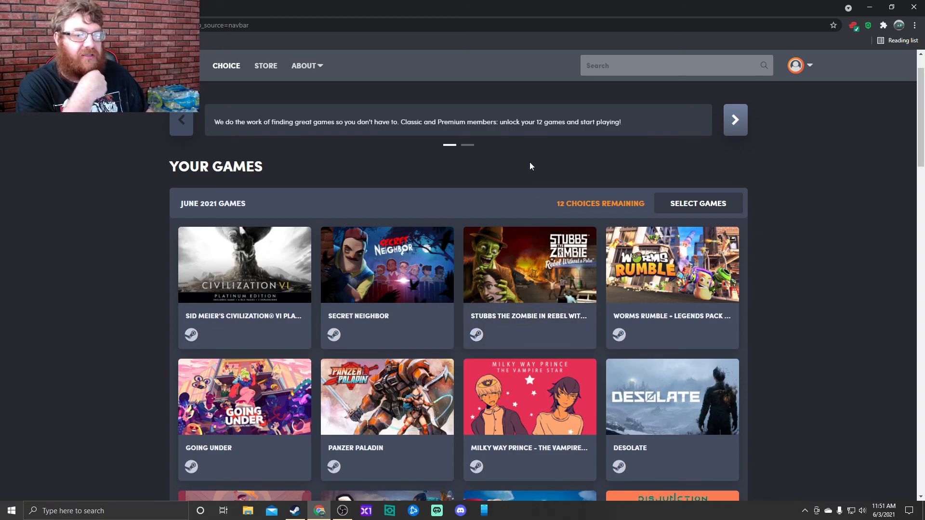
scroll("down", 3)
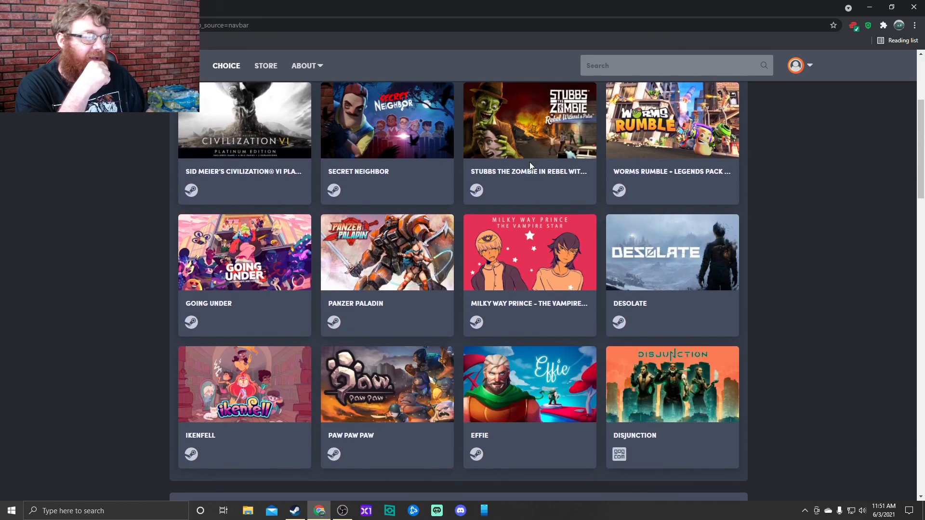
scroll("down", 3)
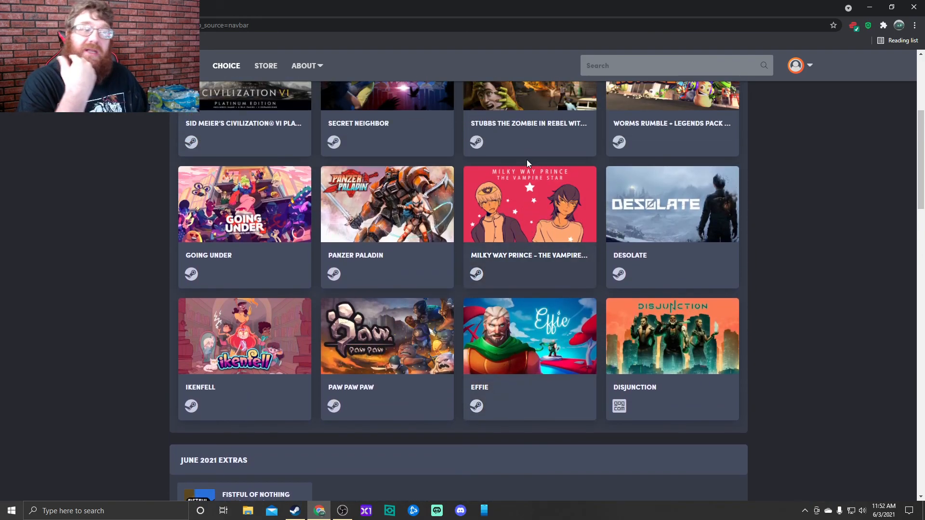